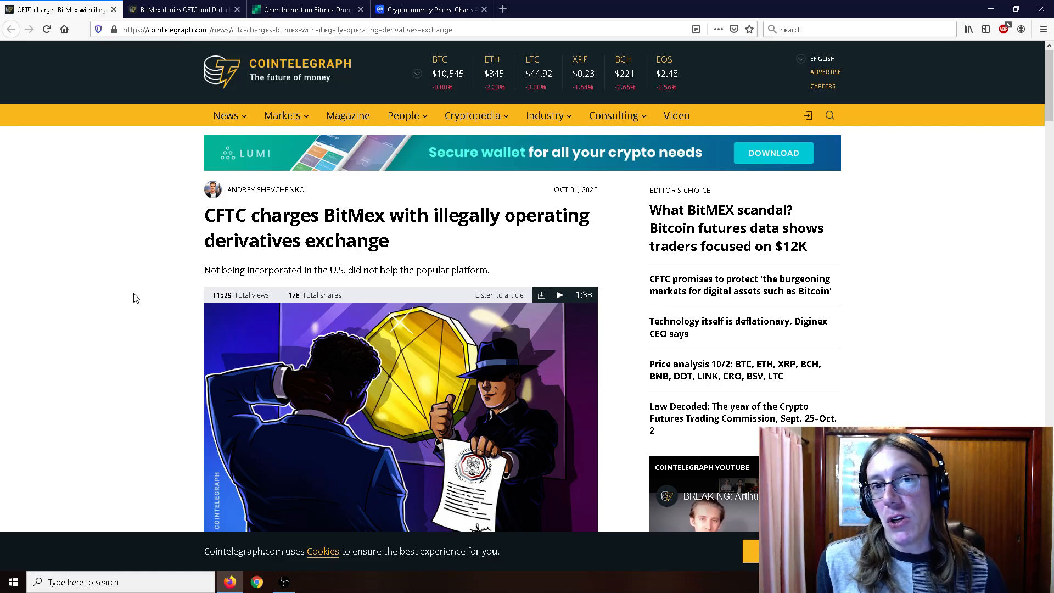
Step: Scroll down through the current article to read it toward the end
scroll("down", 3)
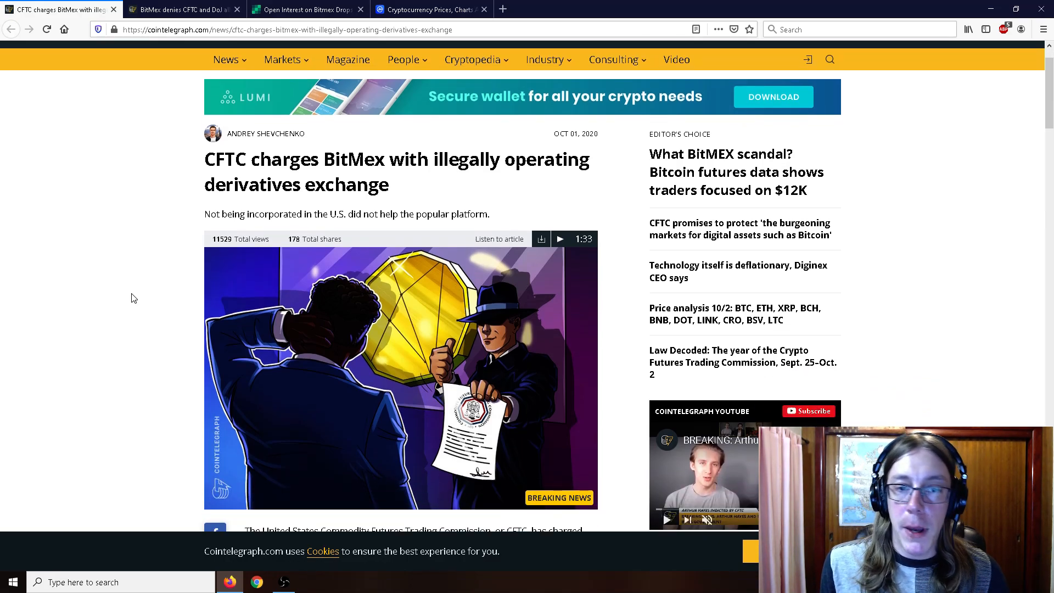
scroll("down", 3)
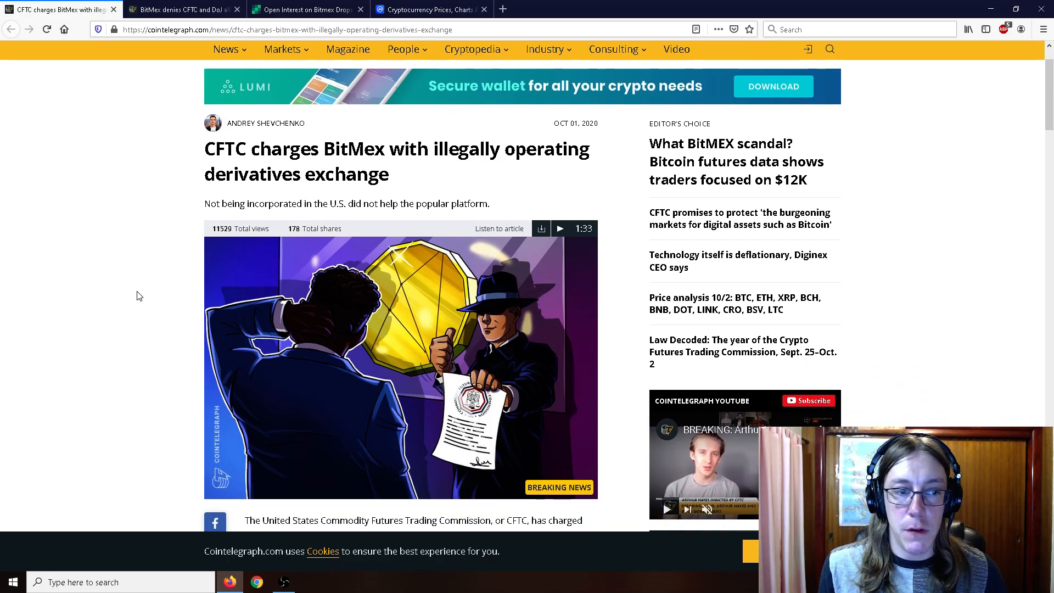
scroll("down", 3)
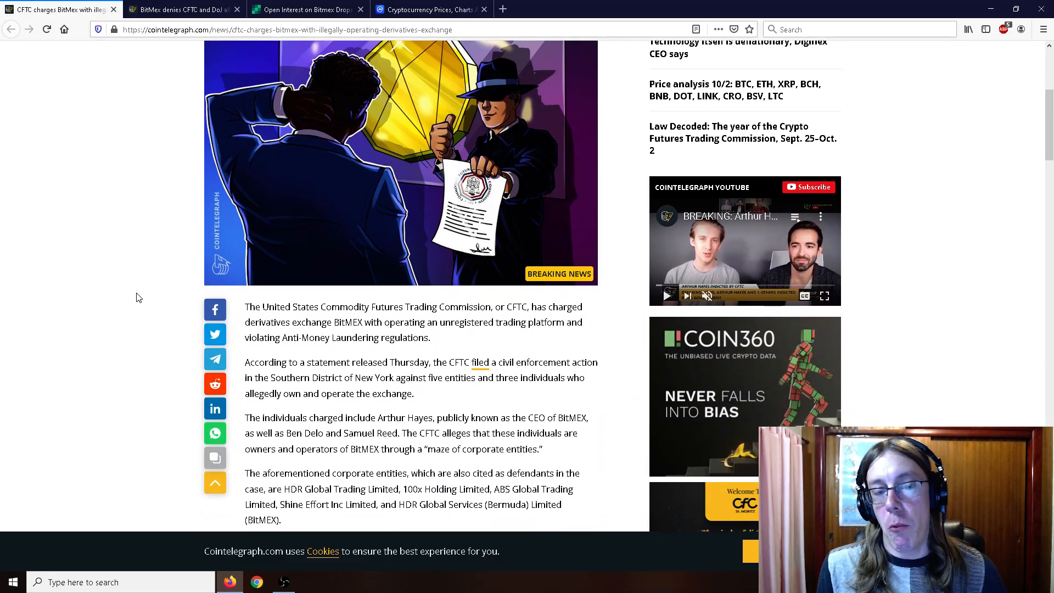
scroll("down", 3)
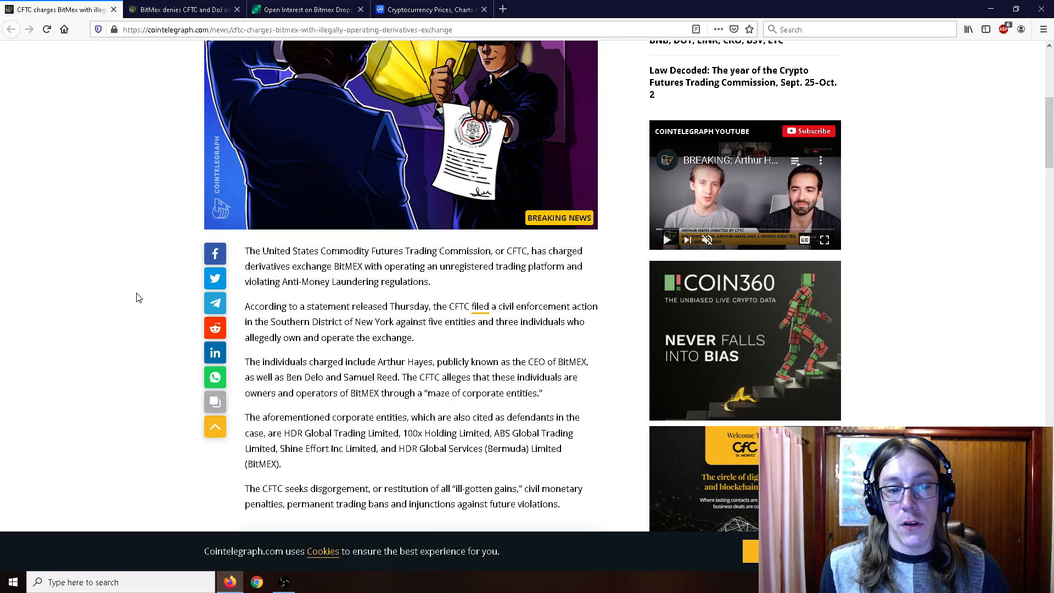
scroll("down", 3)
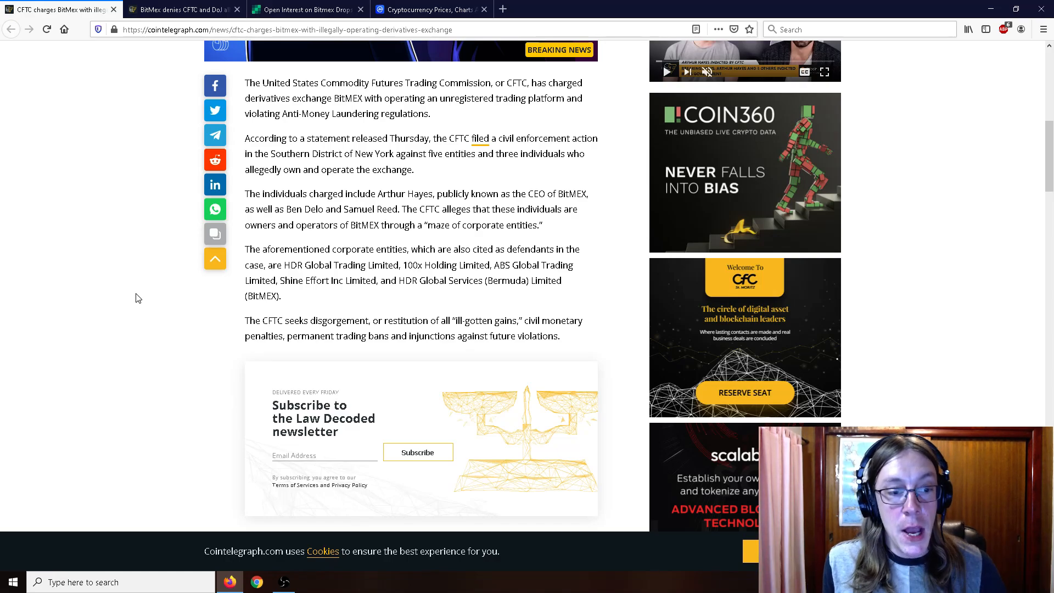
mouse_move(134, 293)
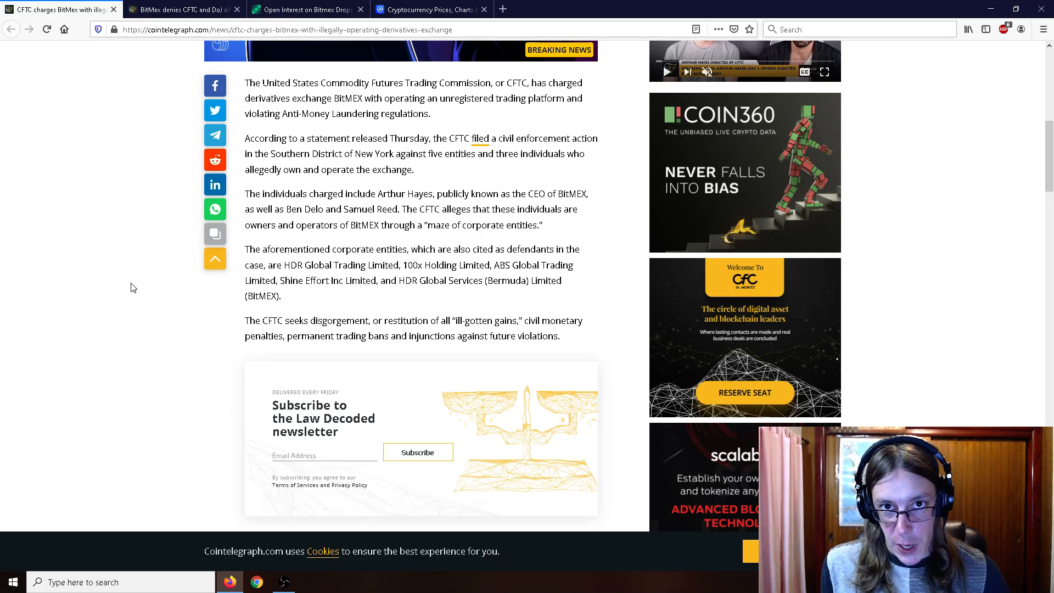
scroll("down", 3)
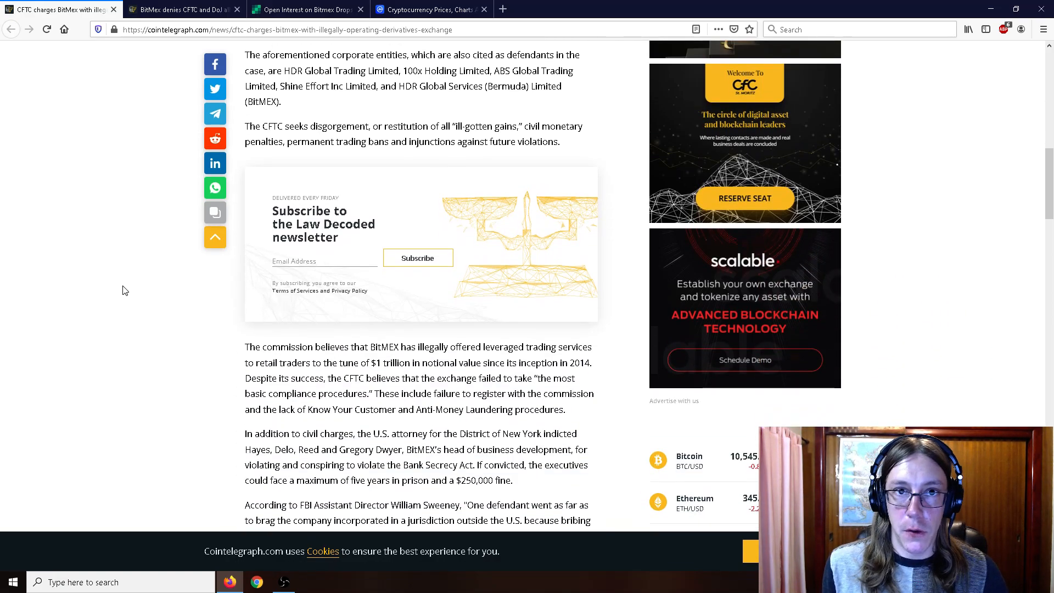
scroll("down", 3)
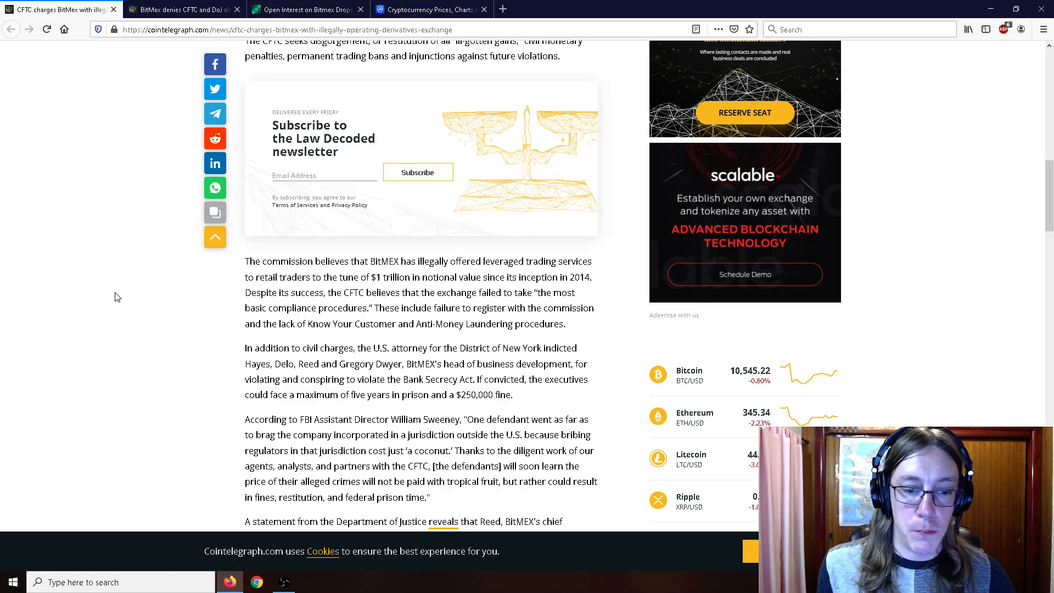
scroll("down", 3)
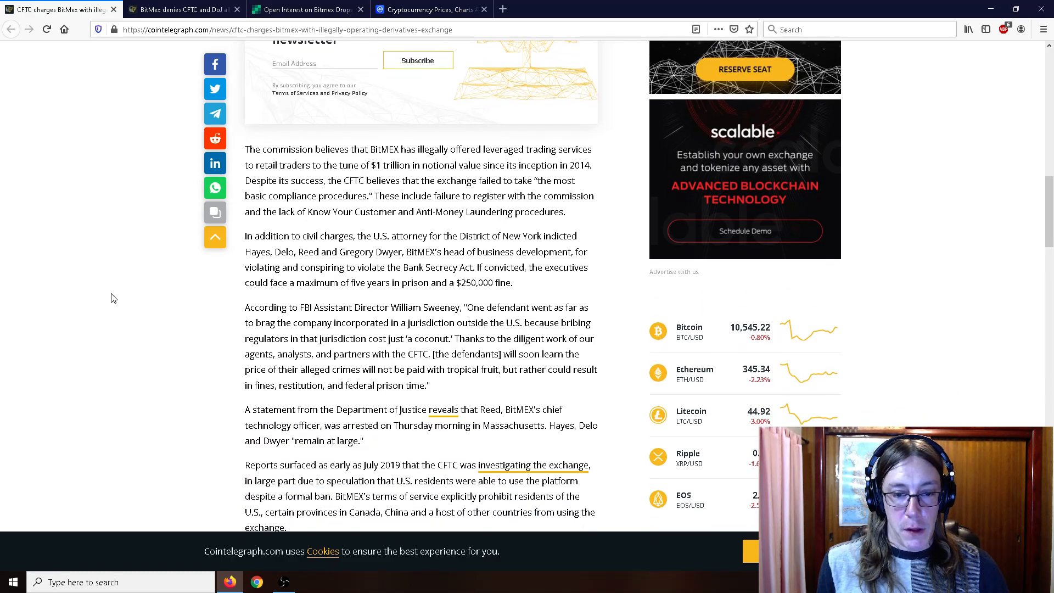
scroll("down", 3)
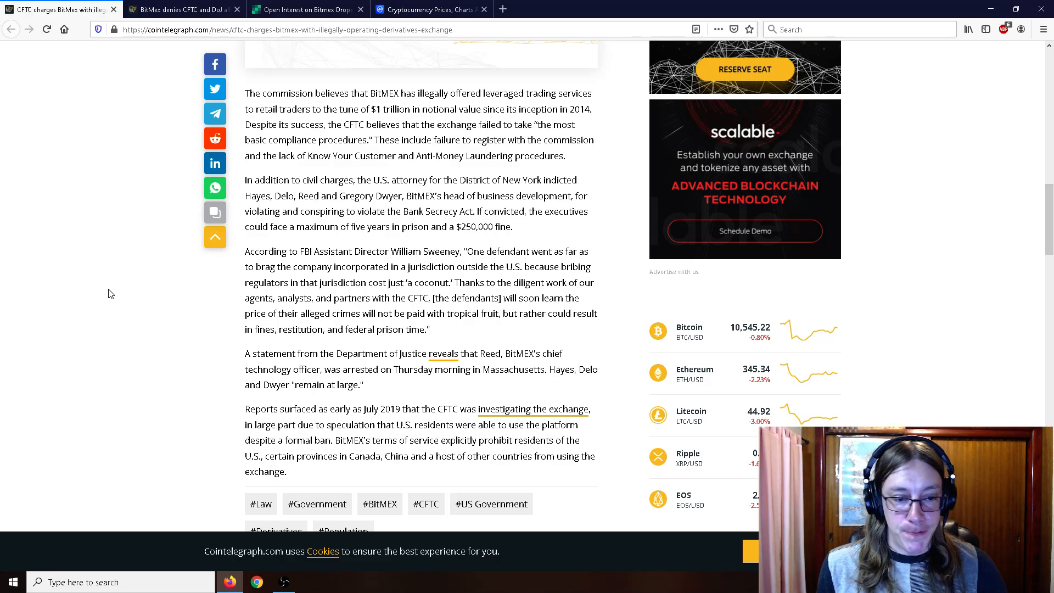
scroll("down", 3)
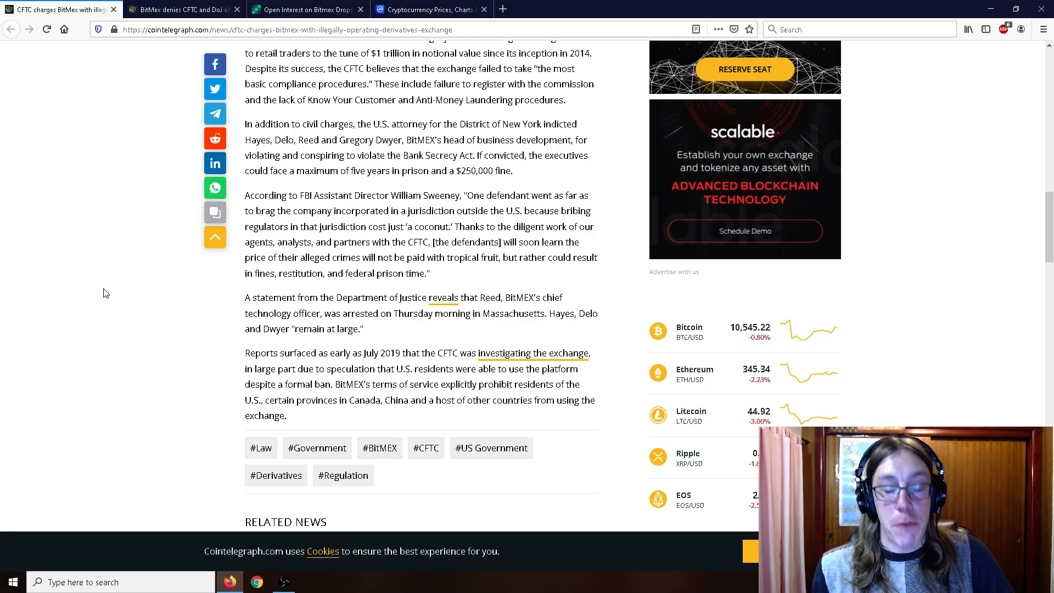
mouse_move(98, 283)
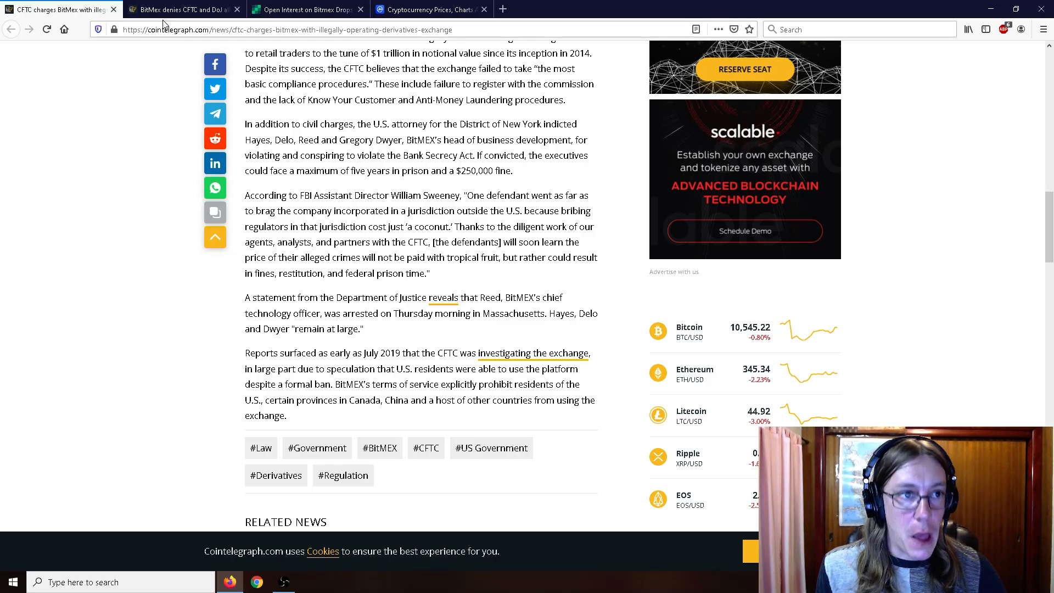
Step: Switch to the 'BitMex denies CFTC and DoJ allegations' article and view its headline and summary
left_click(181, 9)
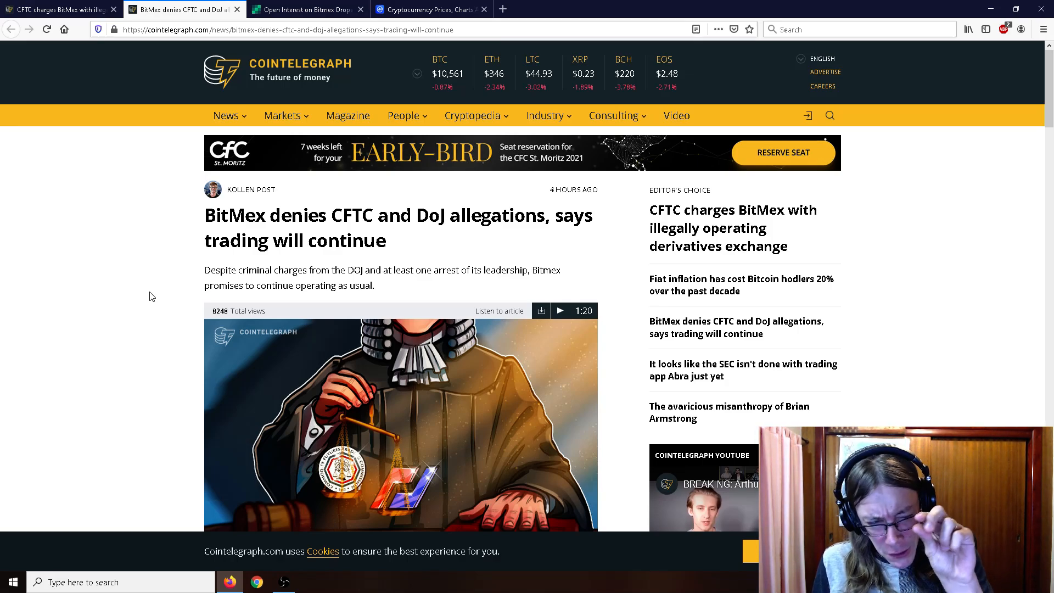
scroll("down", 3)
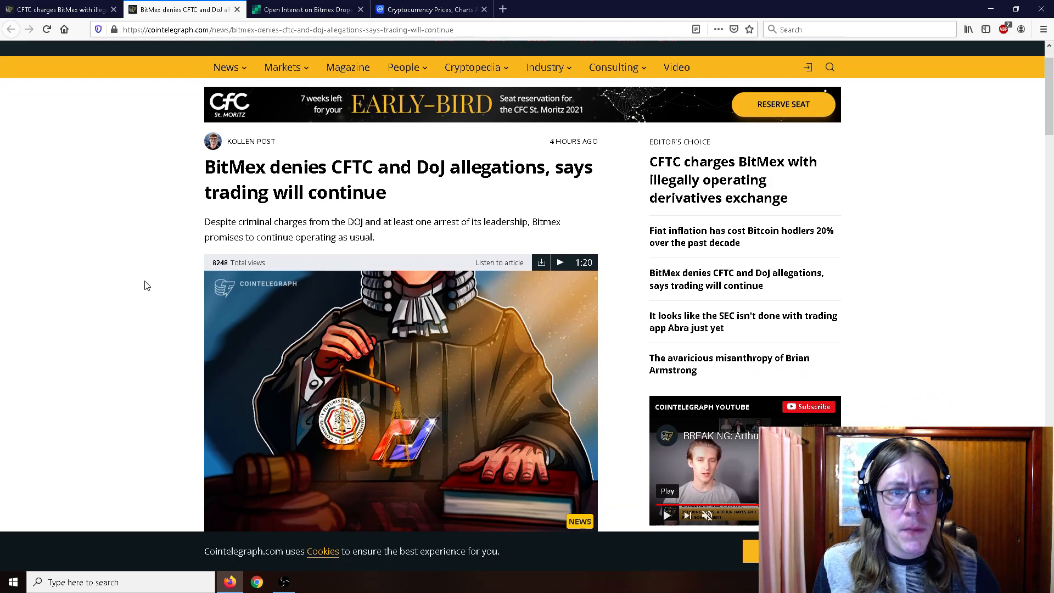
scroll("down", 3)
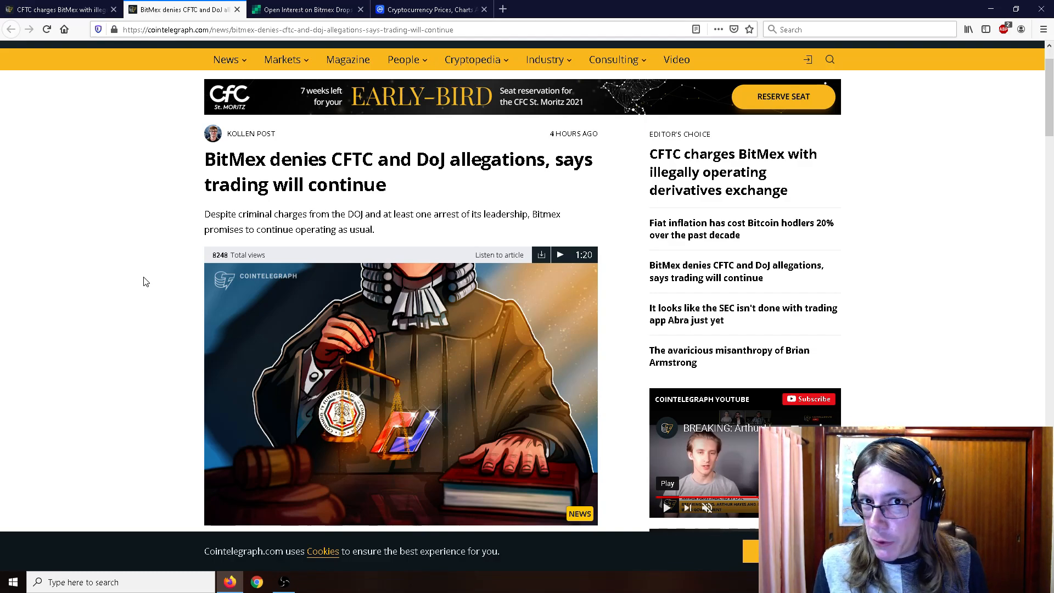
scroll("down", 3)
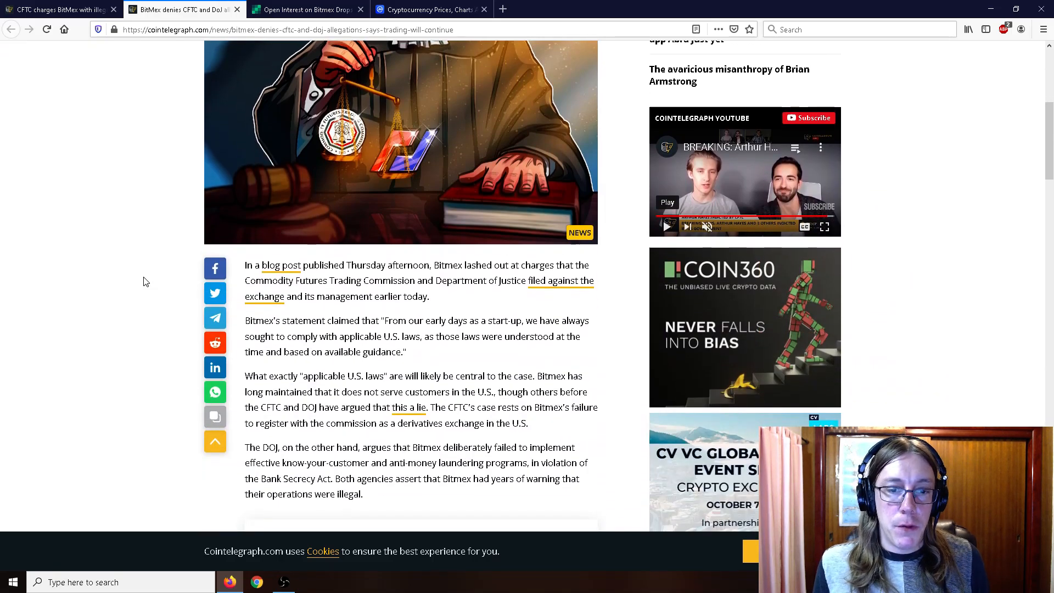
scroll("down", 3)
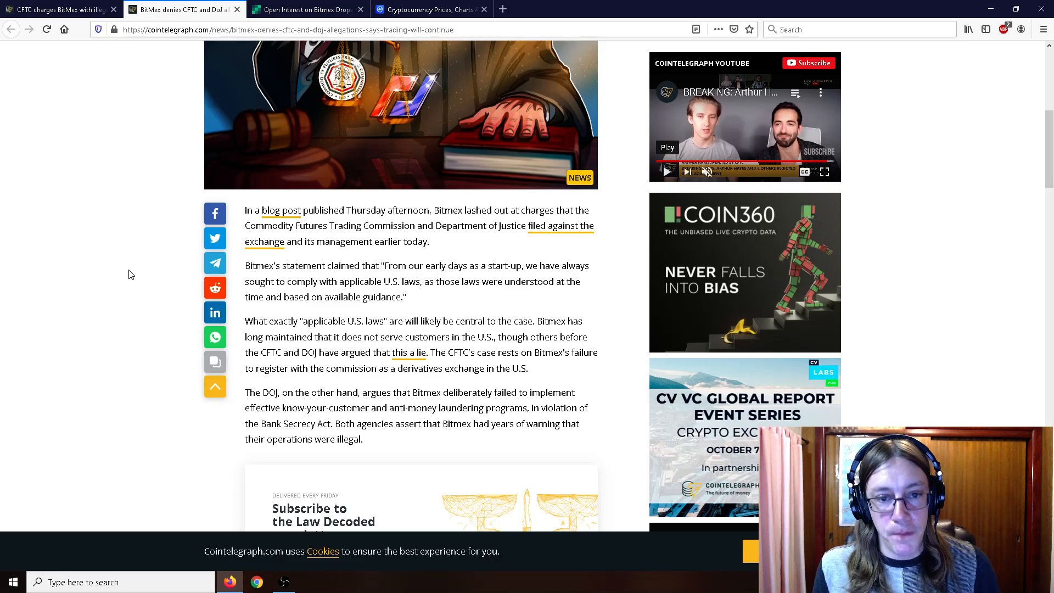
mouse_move(124, 273)
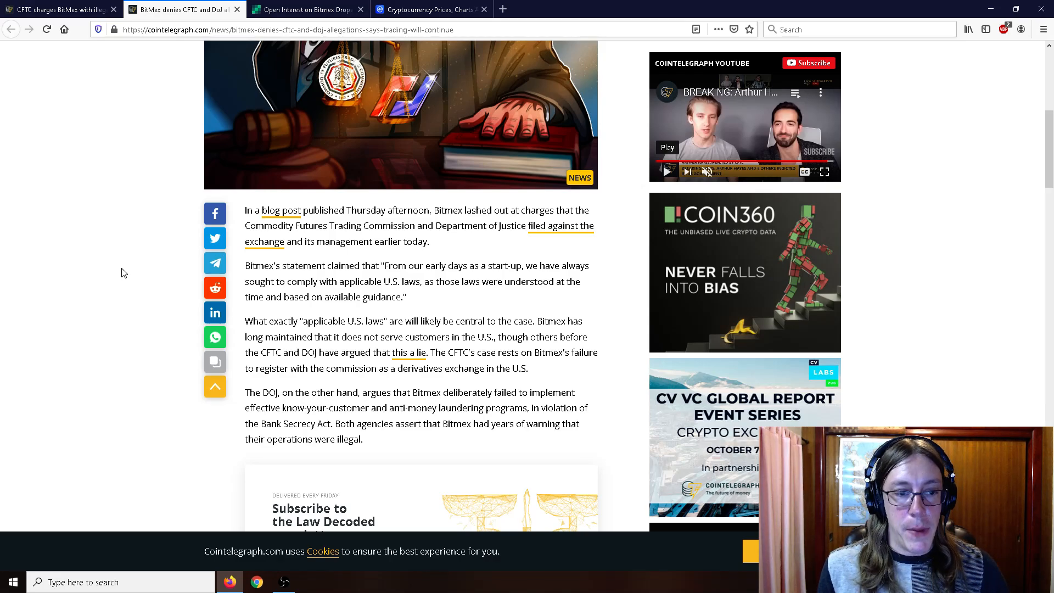
scroll("down", 3)
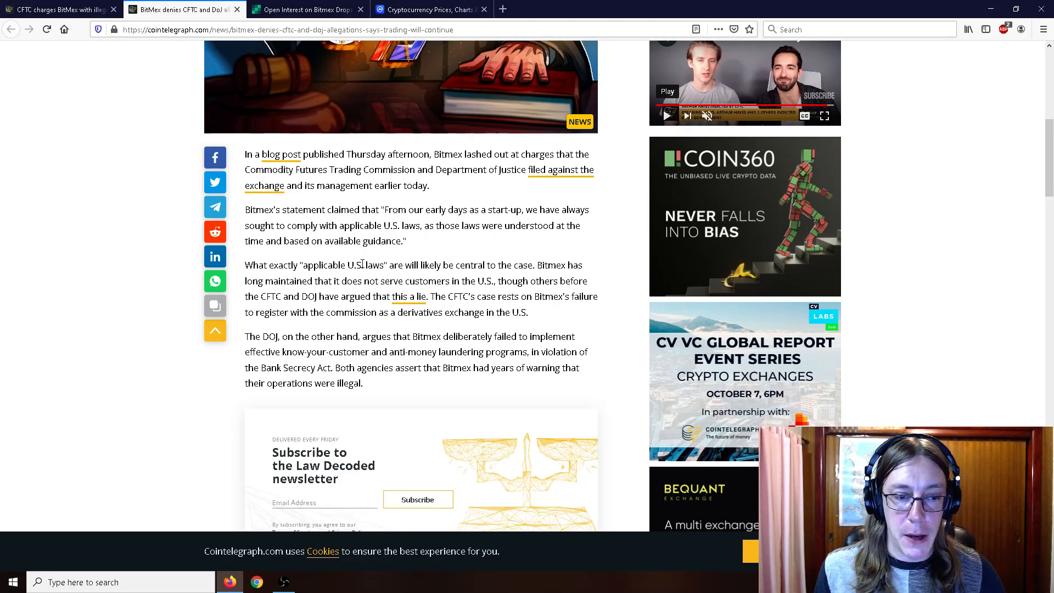
mouse_move(392, 365)
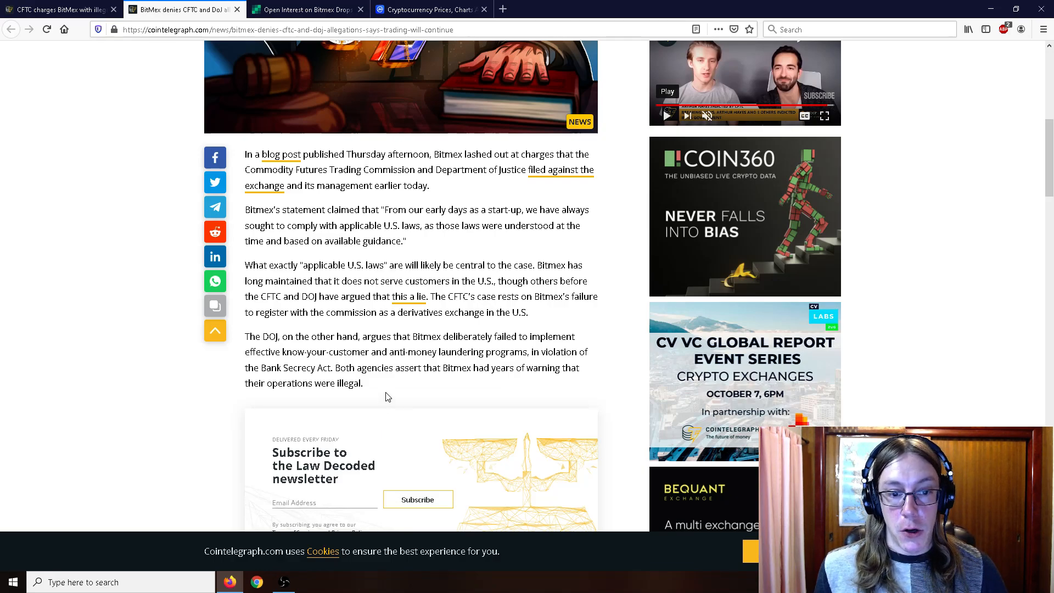
scroll("down", 3)
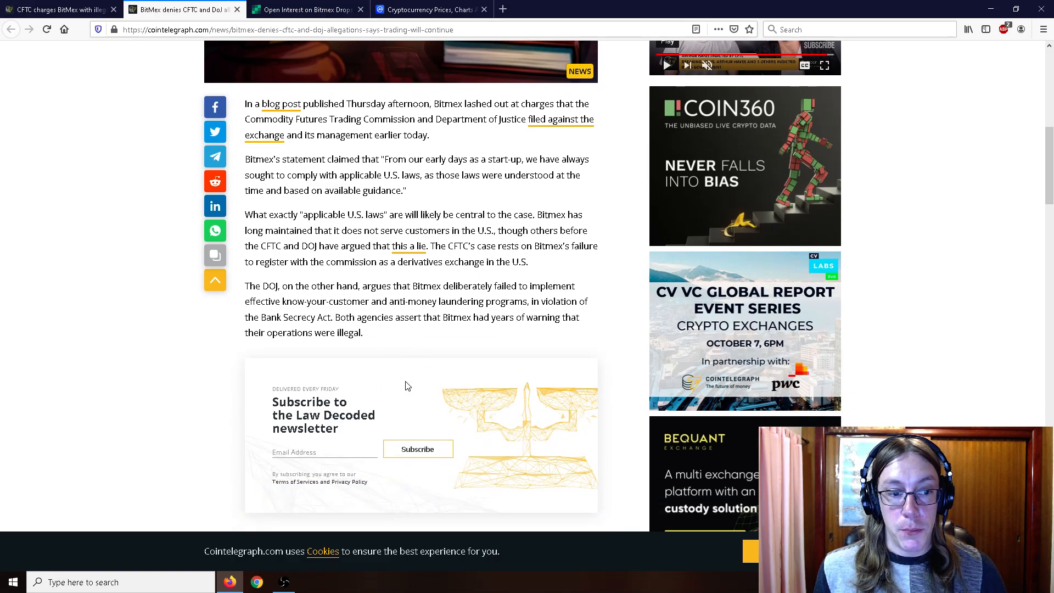
scroll("down", 3)
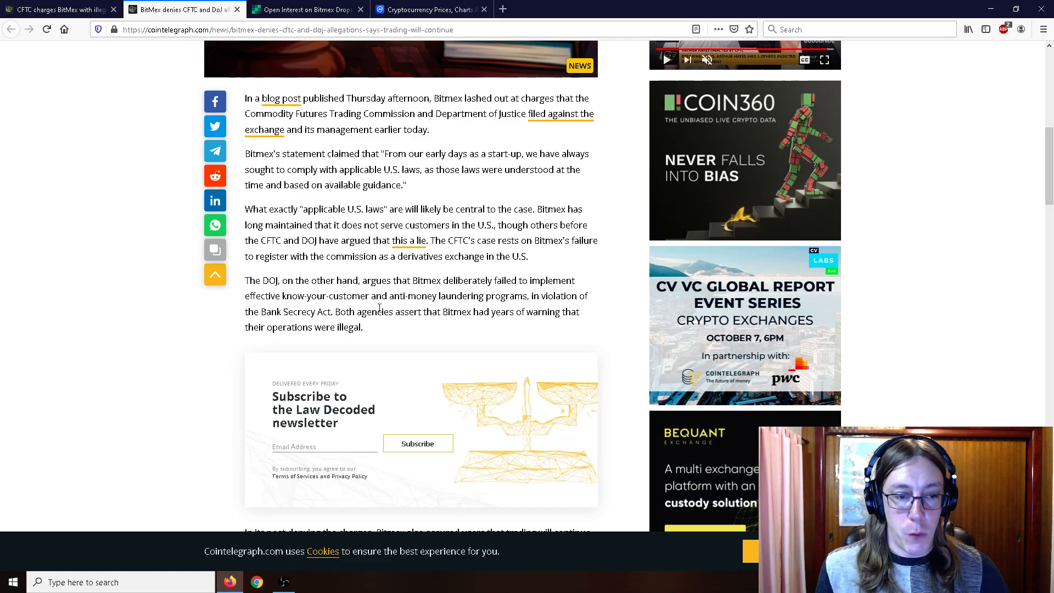
Step: Scroll to the closing paragraph of the BitMex denial article
scroll("down", 3)
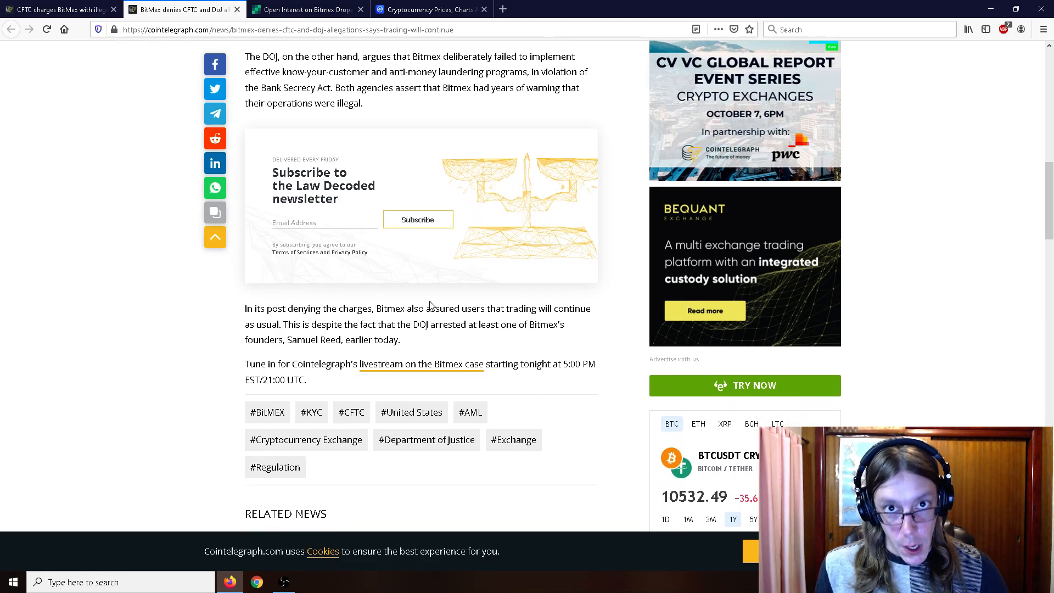
mouse_move(415, 343)
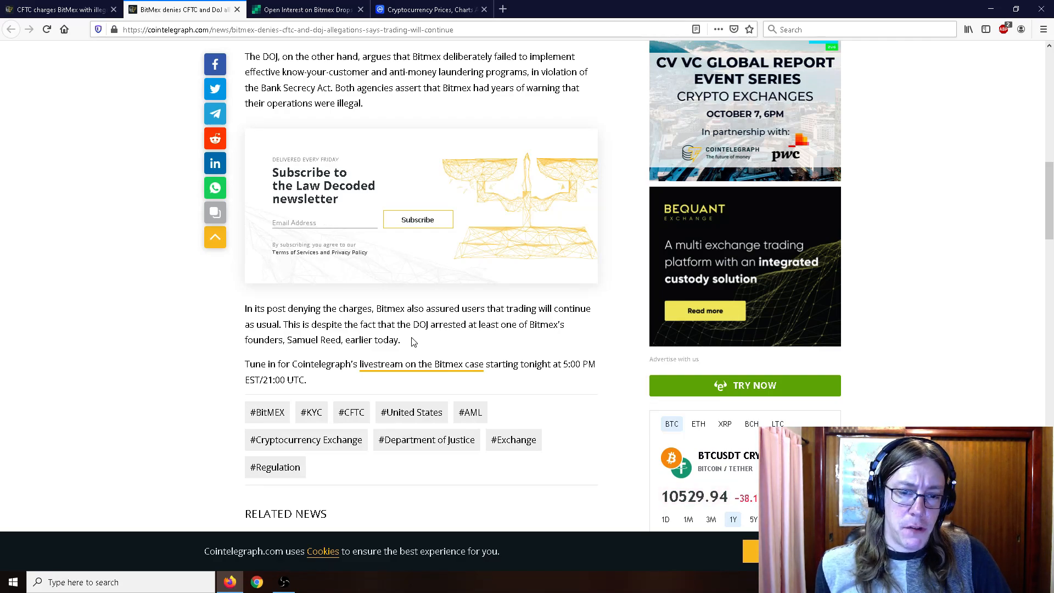
mouse_move(306, 9)
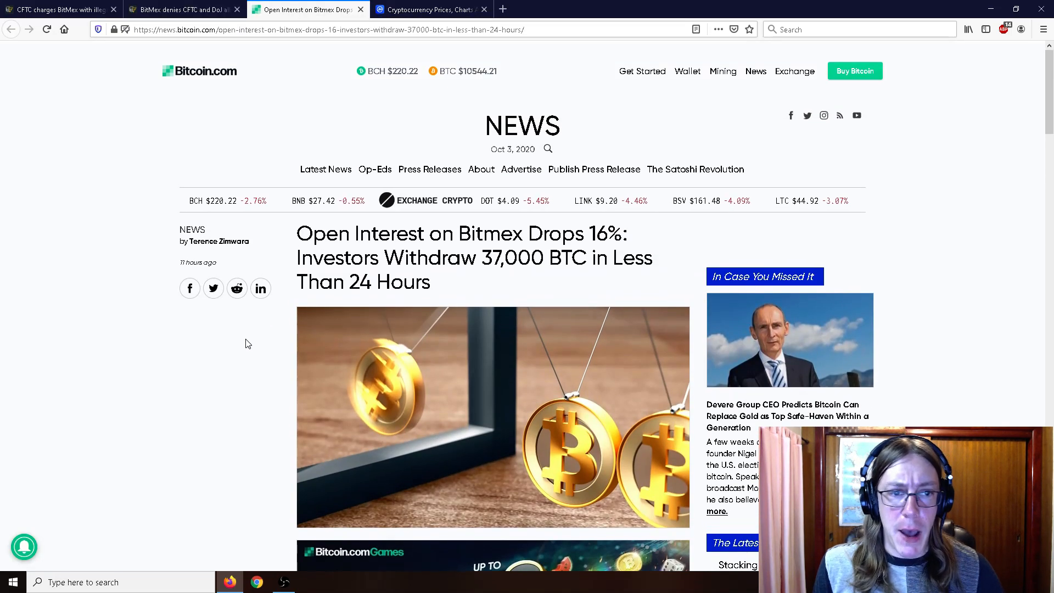
scroll("down", 3)
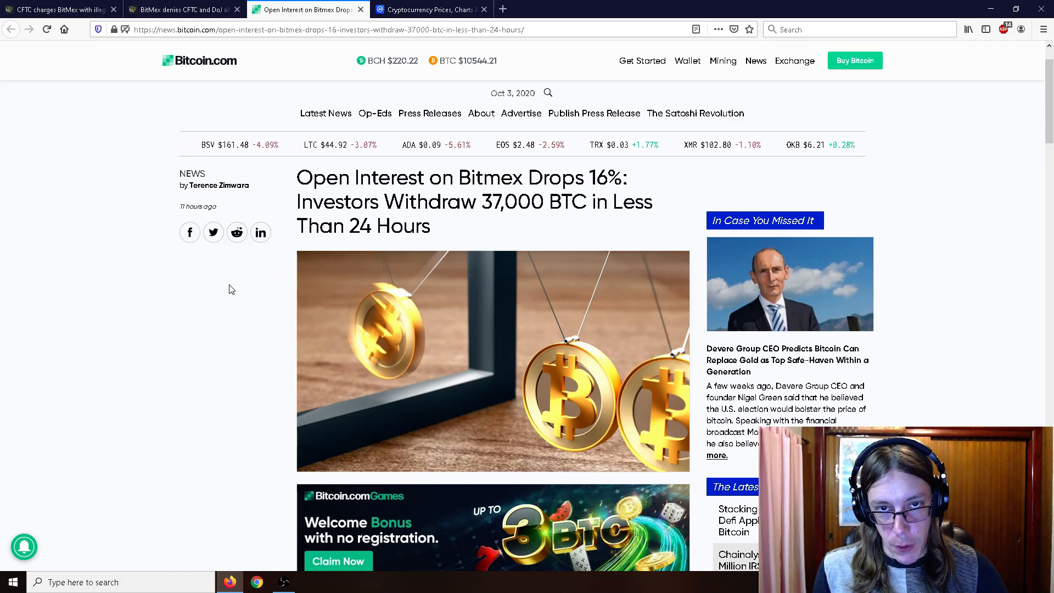
scroll("down", 3)
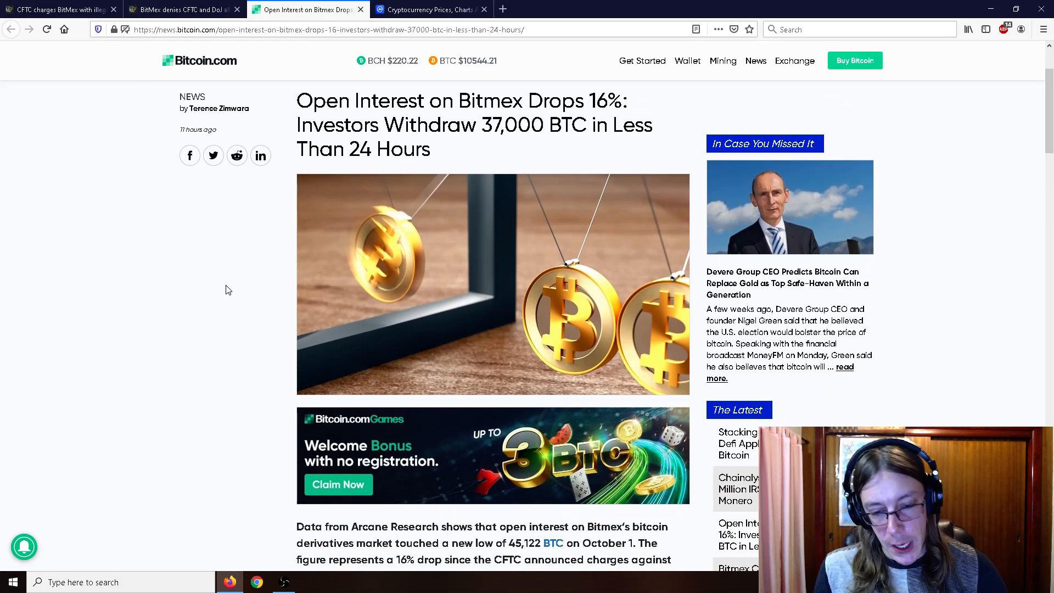
scroll("down", 3)
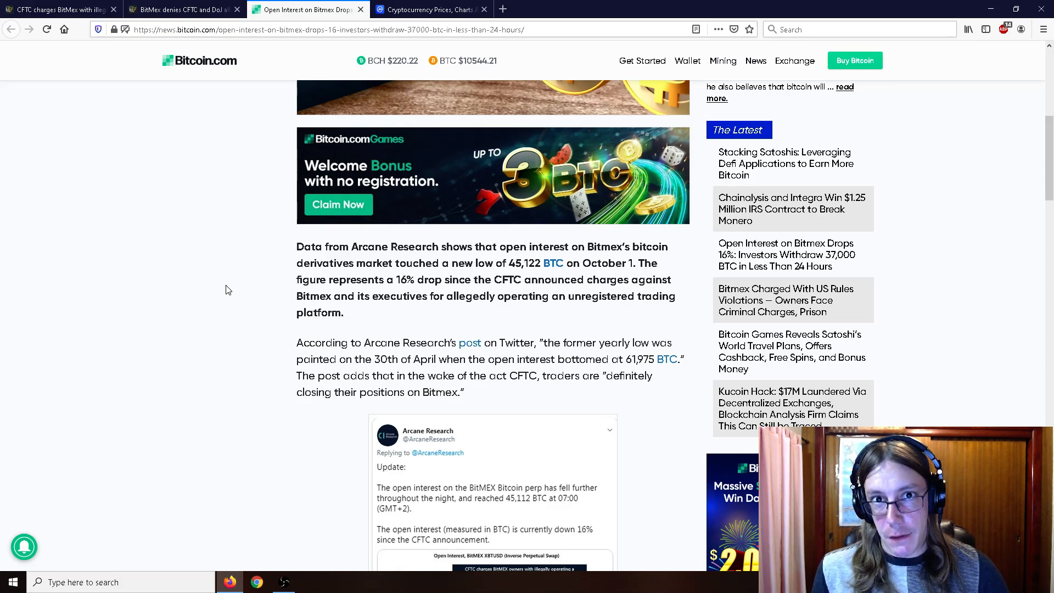
mouse_move(218, 291)
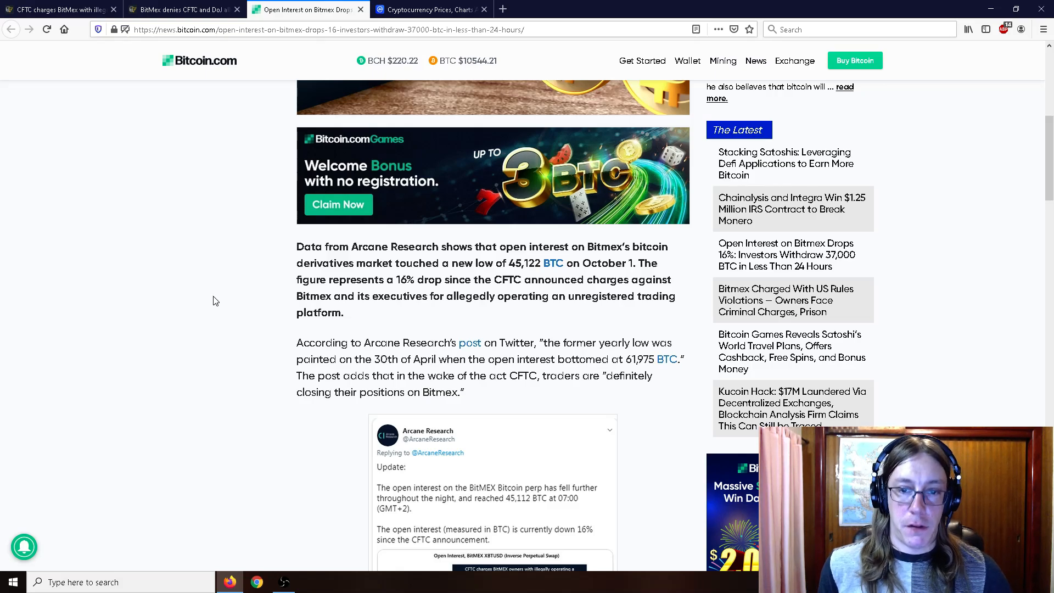
mouse_move(156, 172)
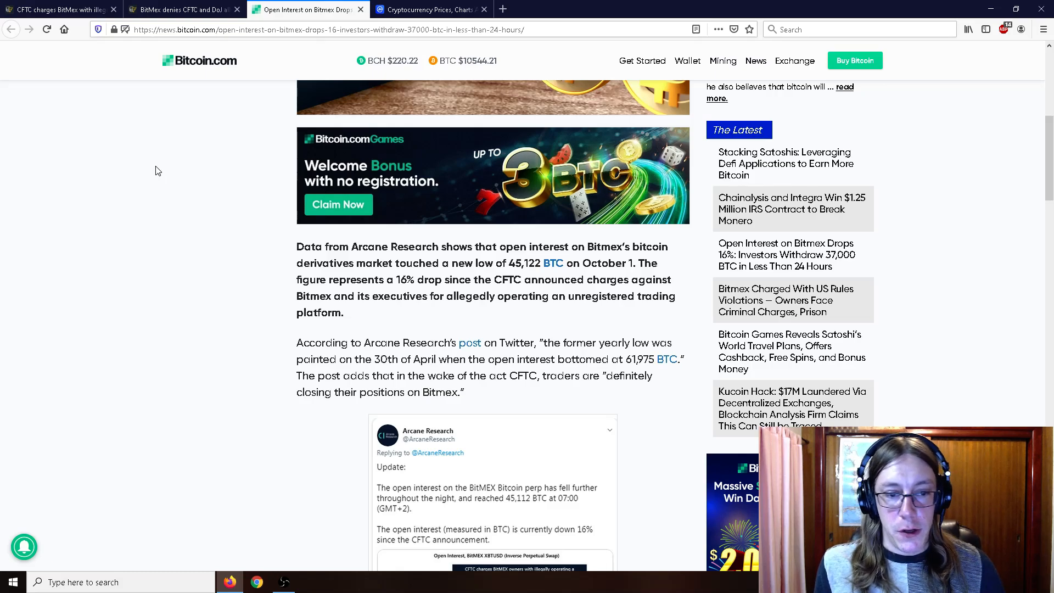
scroll("down", 3)
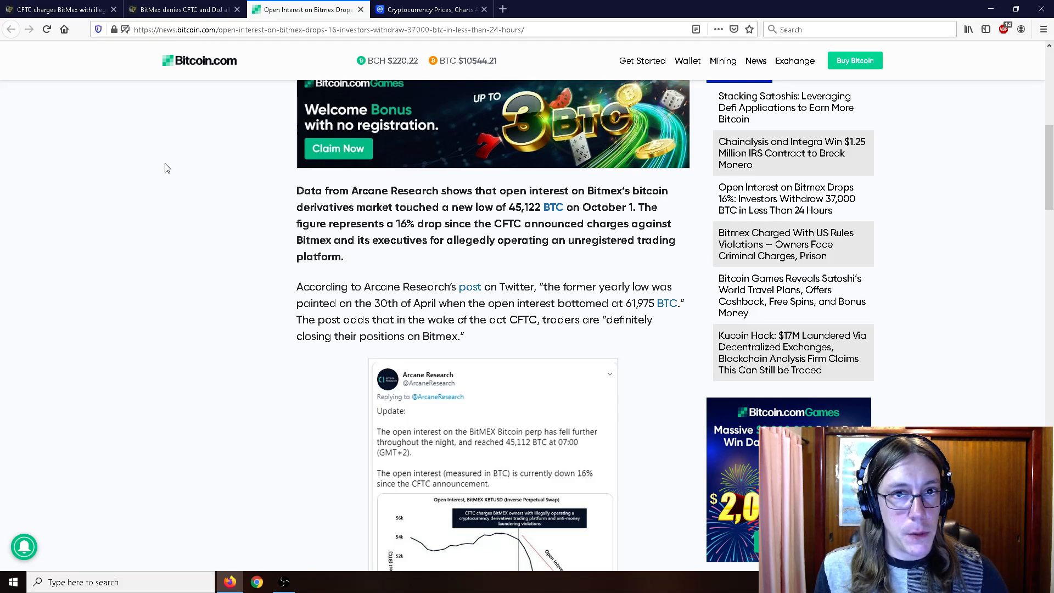
scroll("down", 3)
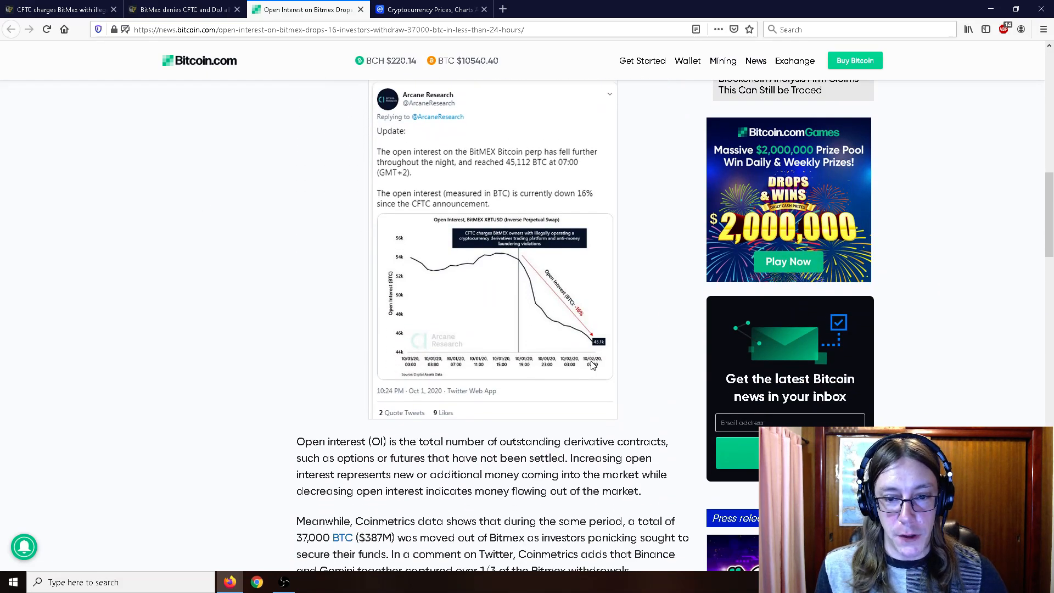
mouse_move(638, 362)
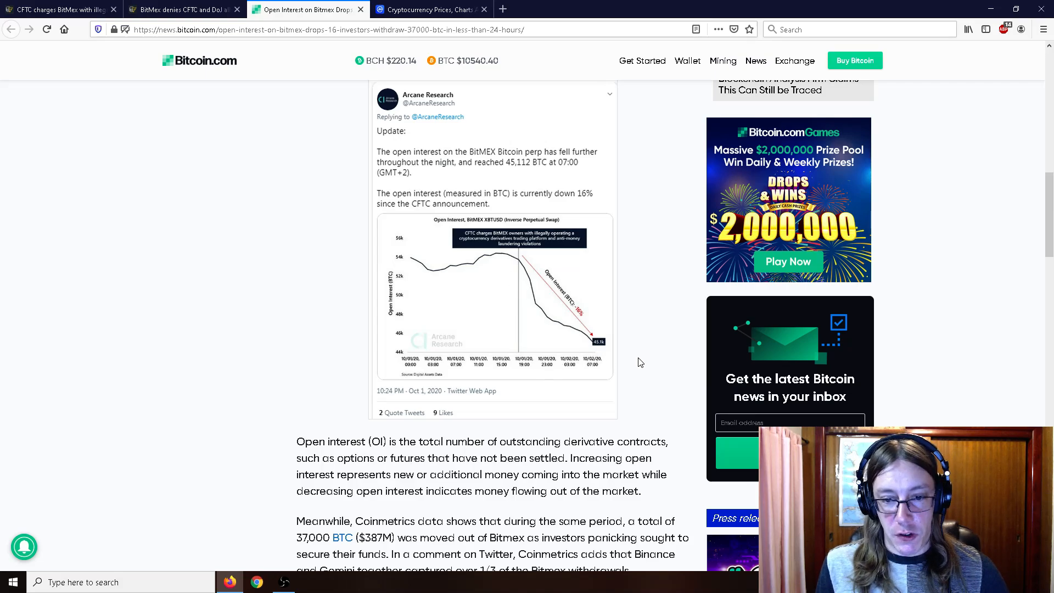
scroll("down", 3)
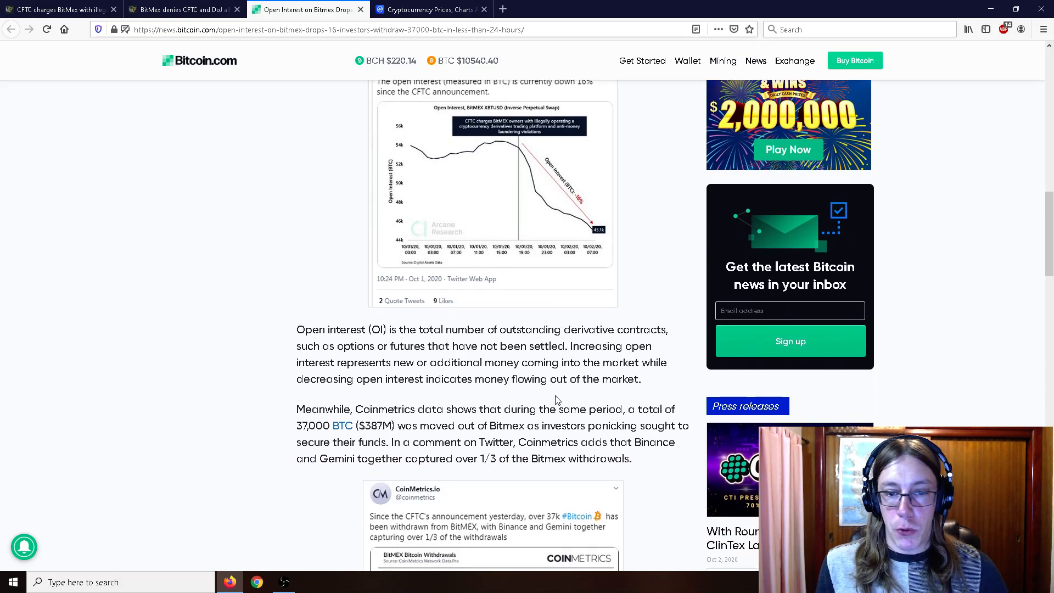
mouse_move(553, 395)
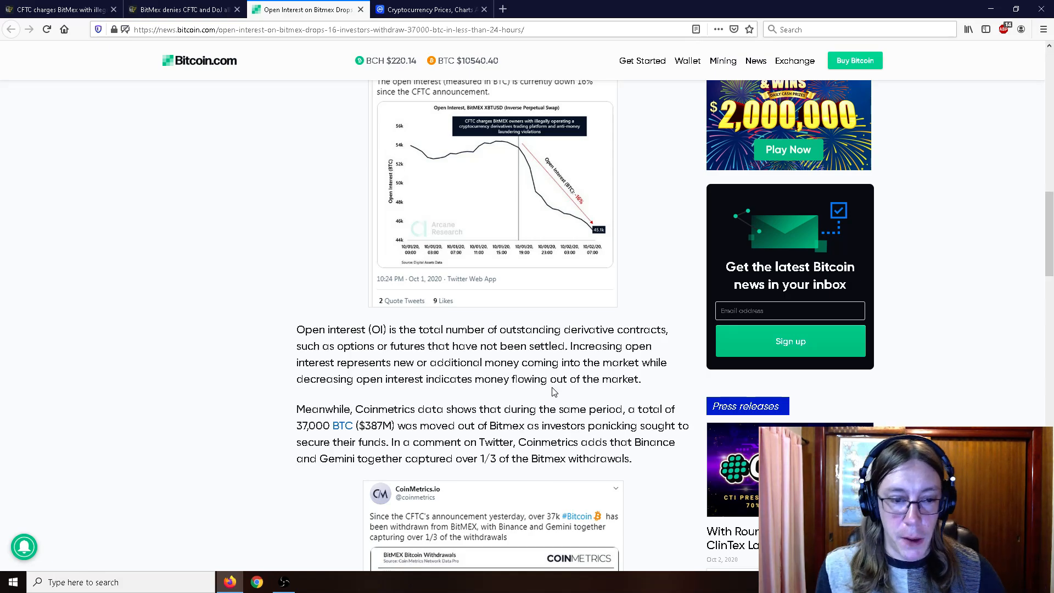
scroll("down", 3)
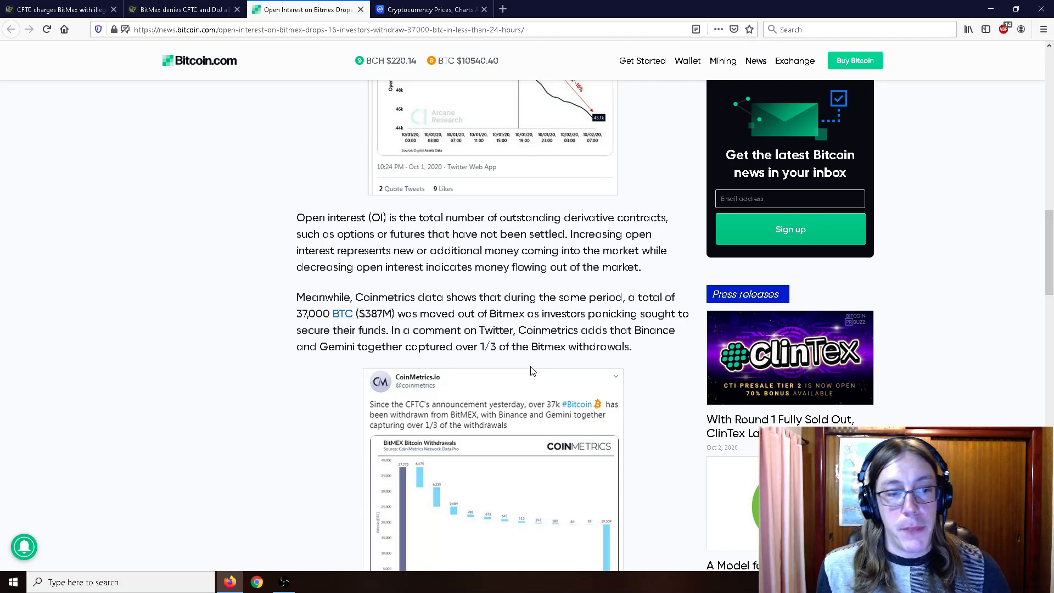
mouse_move(642, 399)
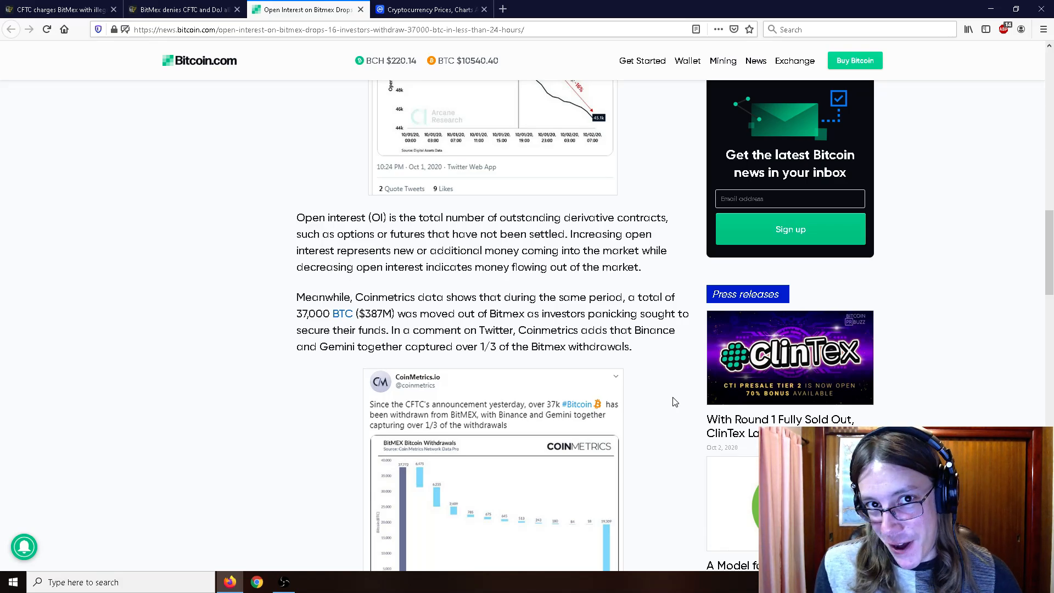
scroll("down", 3)
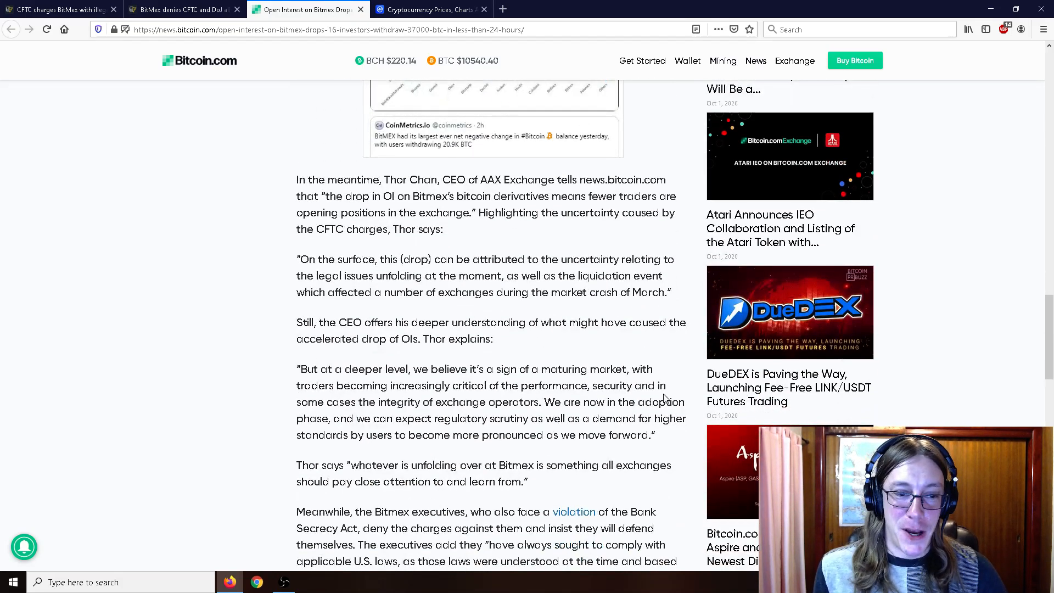
scroll("down", 3)
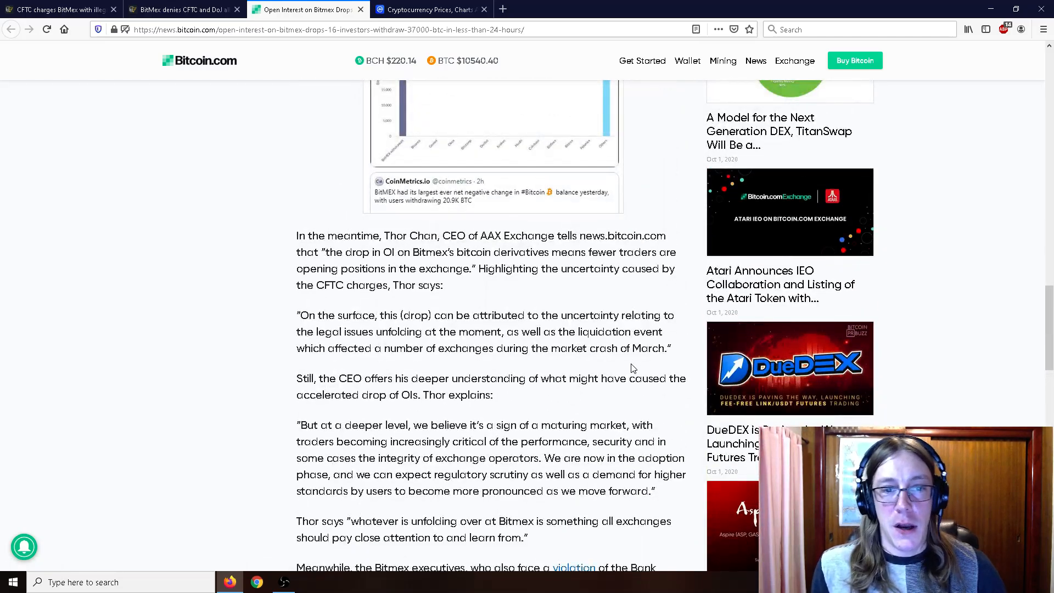
scroll("up", 3)
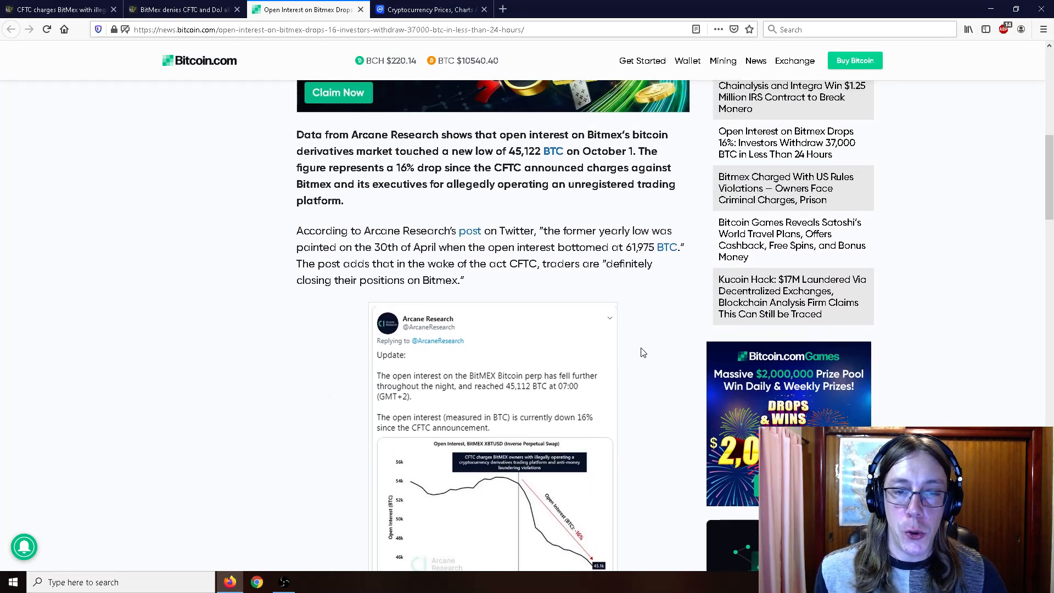
scroll("up", 3)
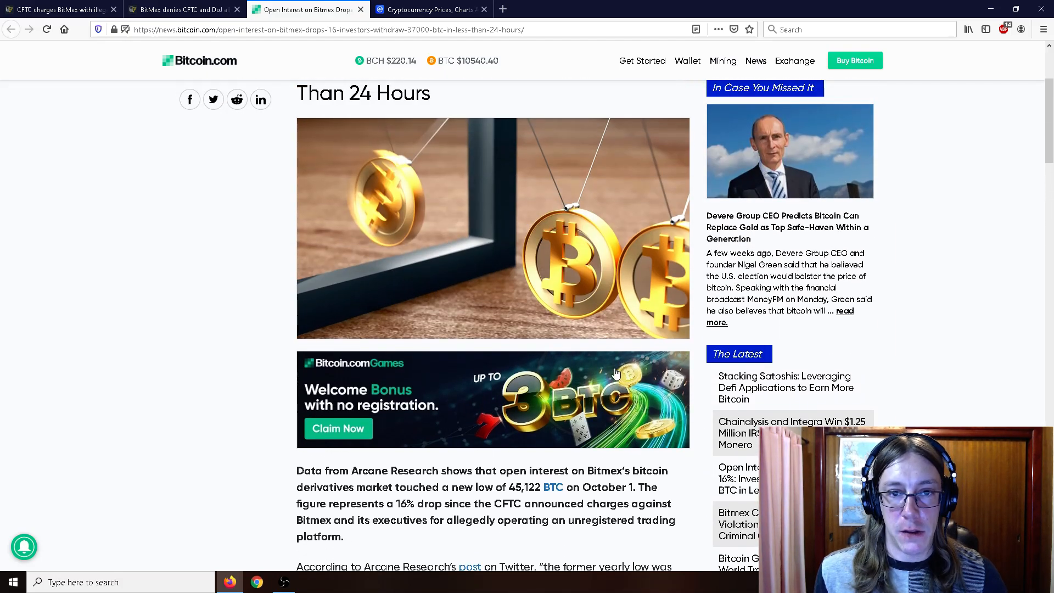
scroll("down", 3)
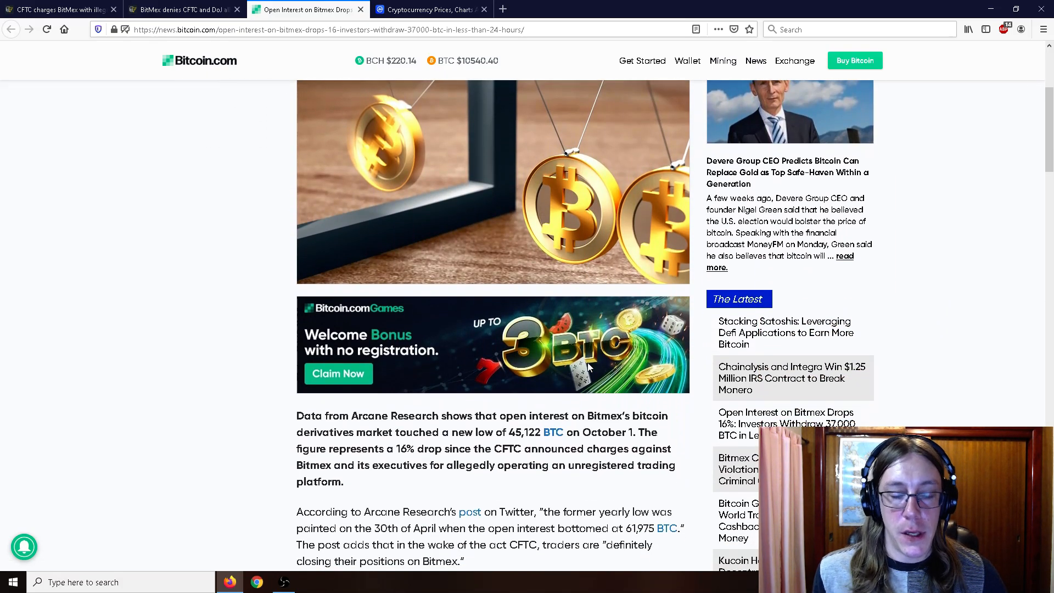
scroll("down", 3)
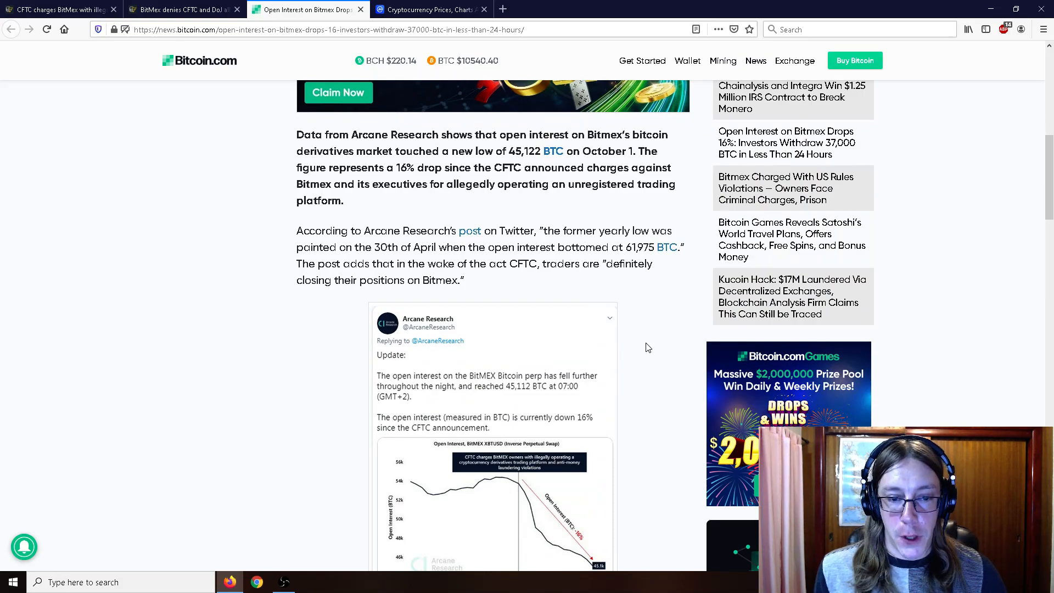
mouse_move(644, 348)
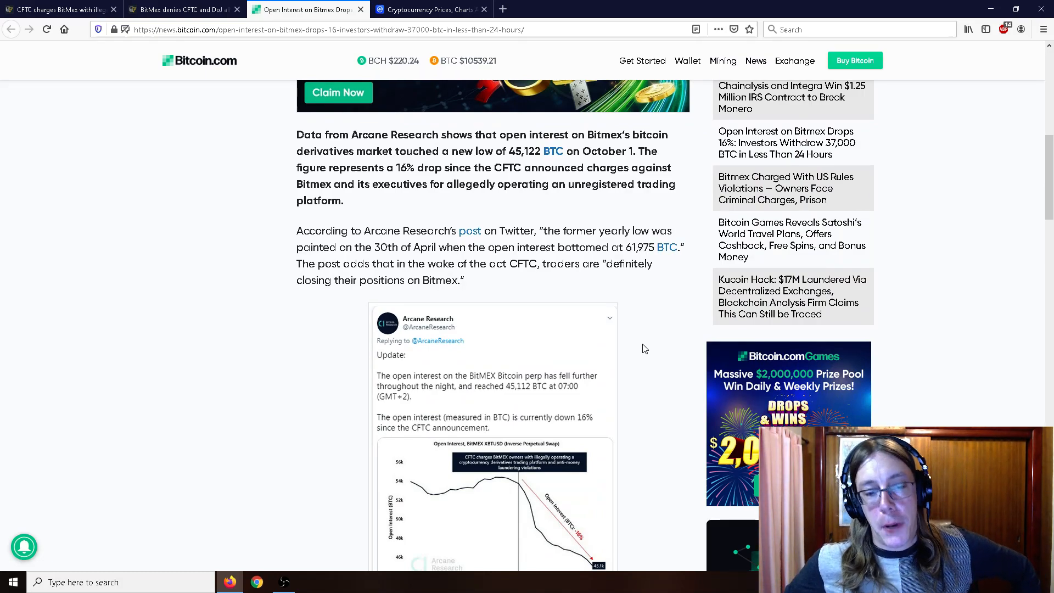
mouse_move(471, 407)
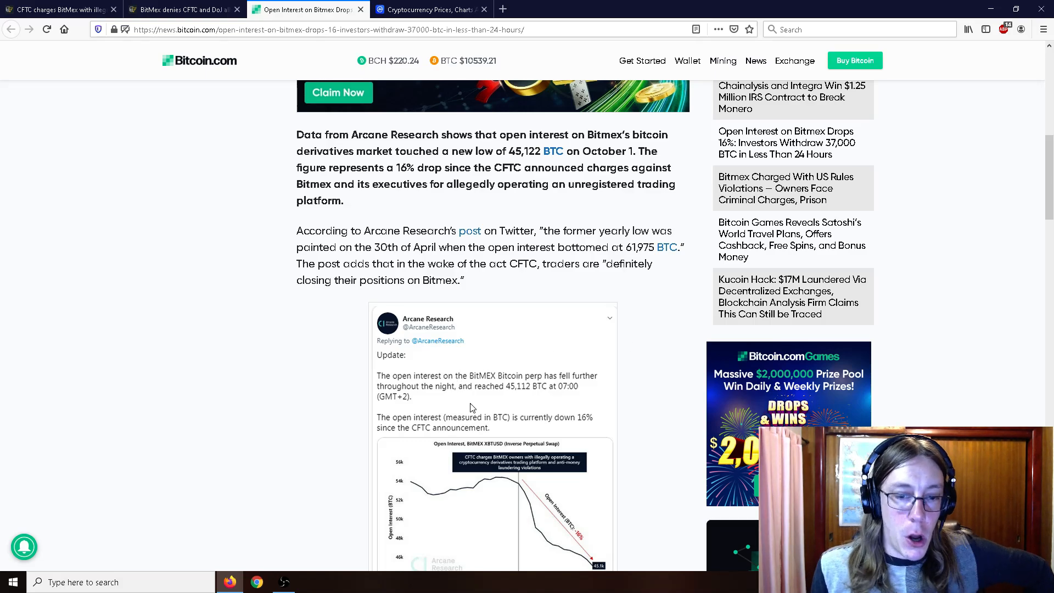
scroll("down", 3)
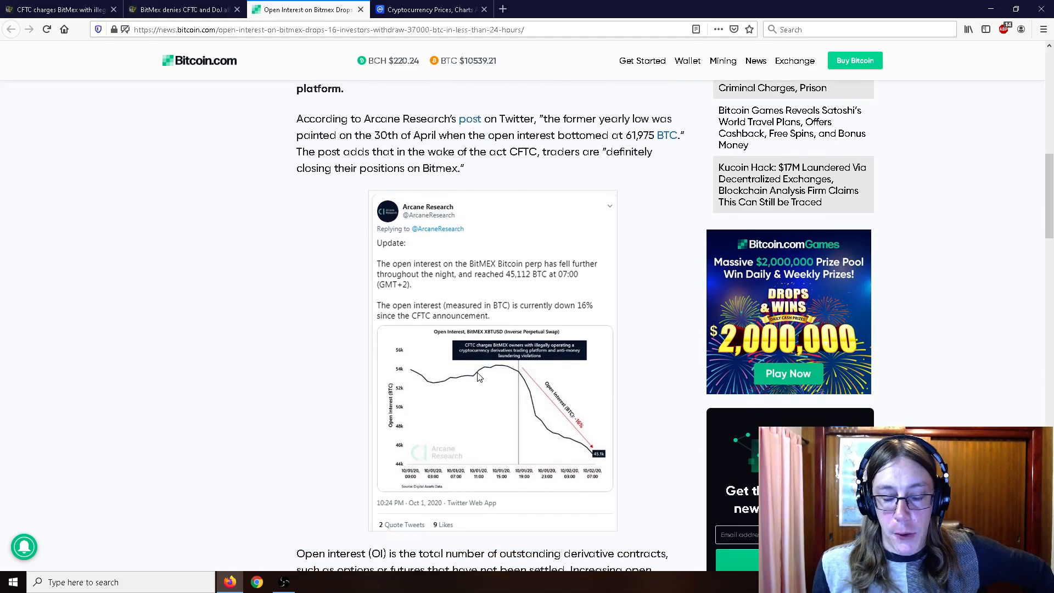
mouse_move(508, 374)
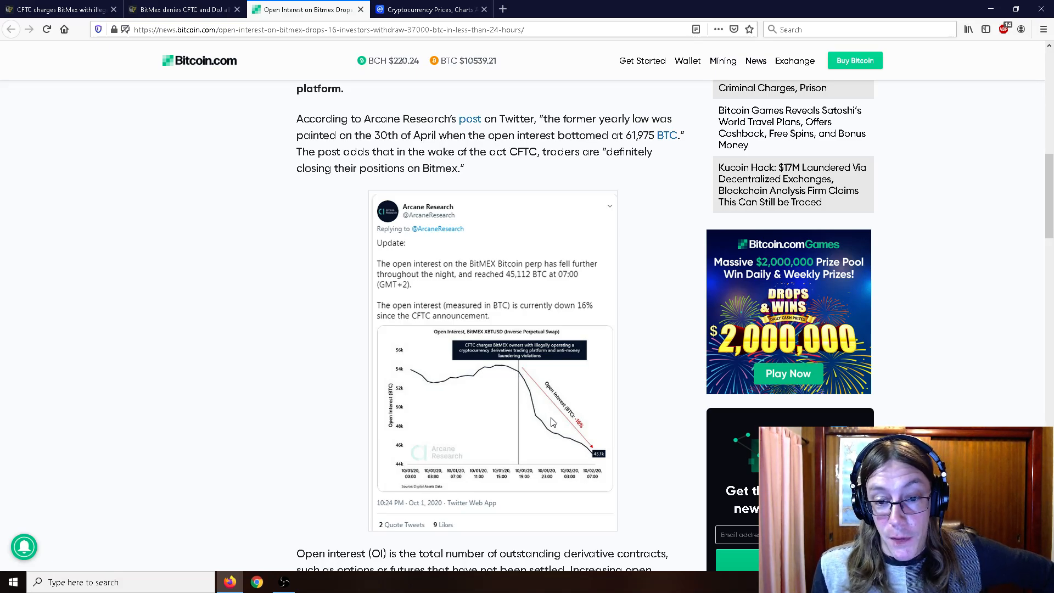
mouse_move(593, 450)
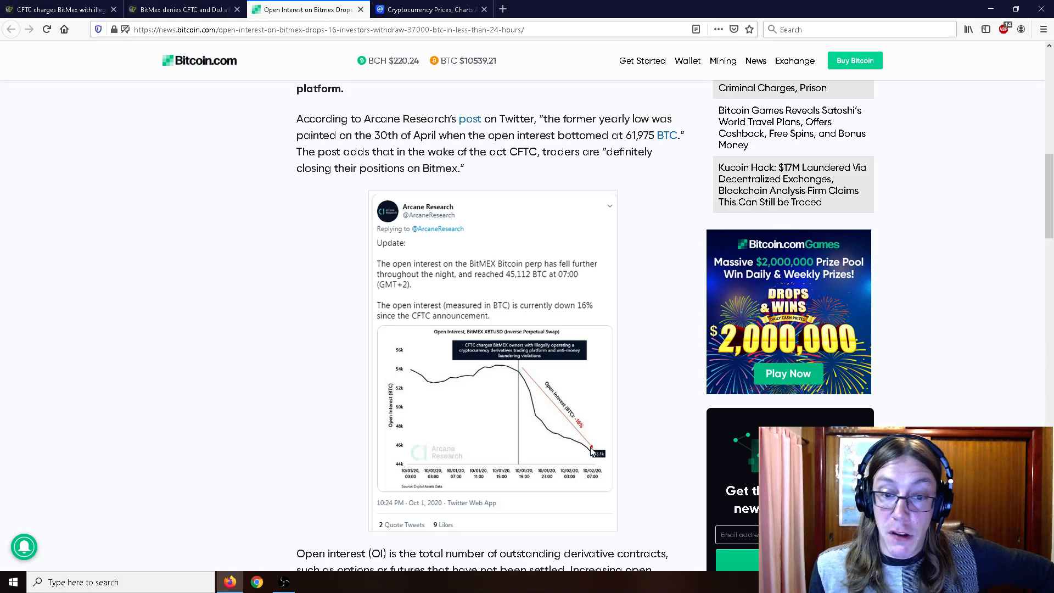
scroll("down", 3)
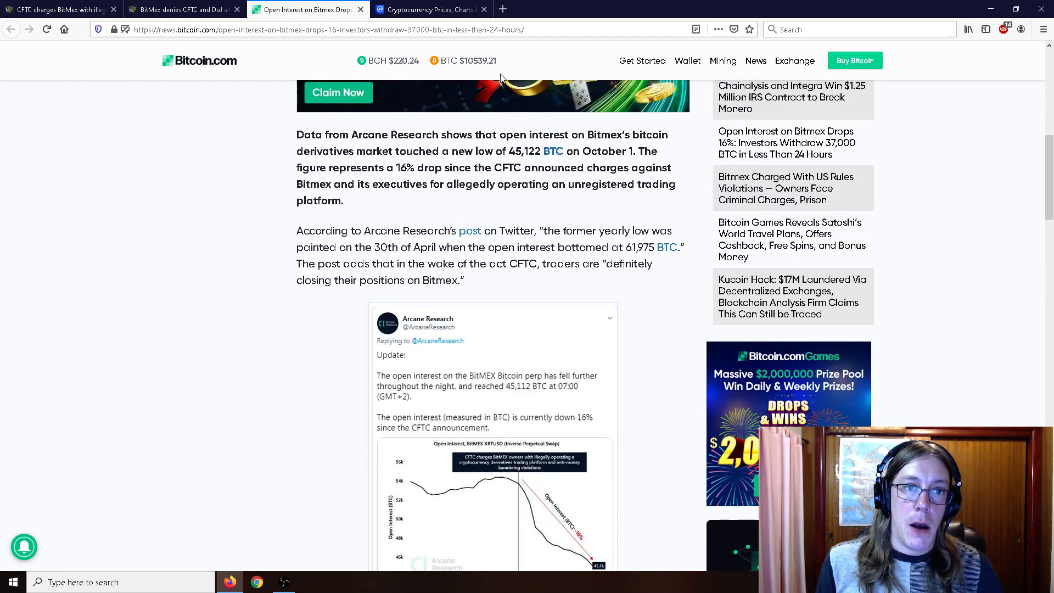
mouse_move(430, 9)
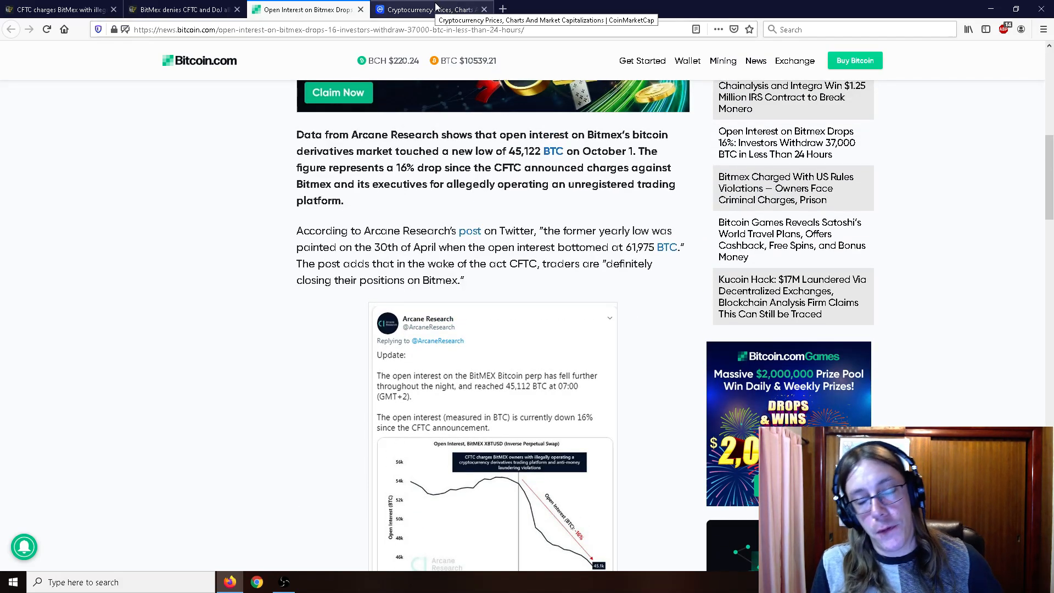
Step: Switch to the CoinMarketCap prices table listing Bitcoin at $10,546
left_click(428, 10)
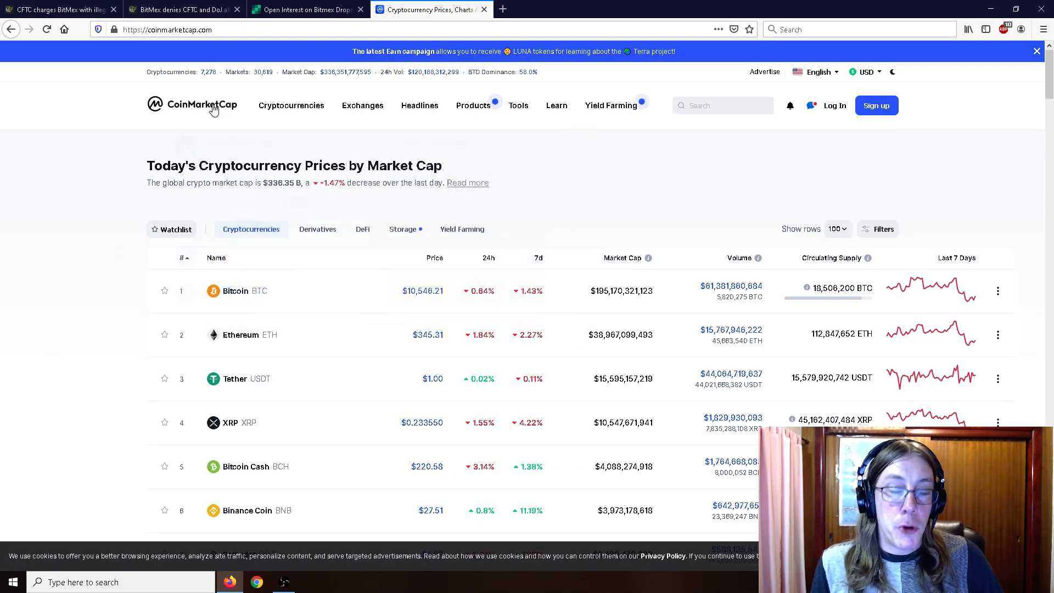
mouse_move(201, 106)
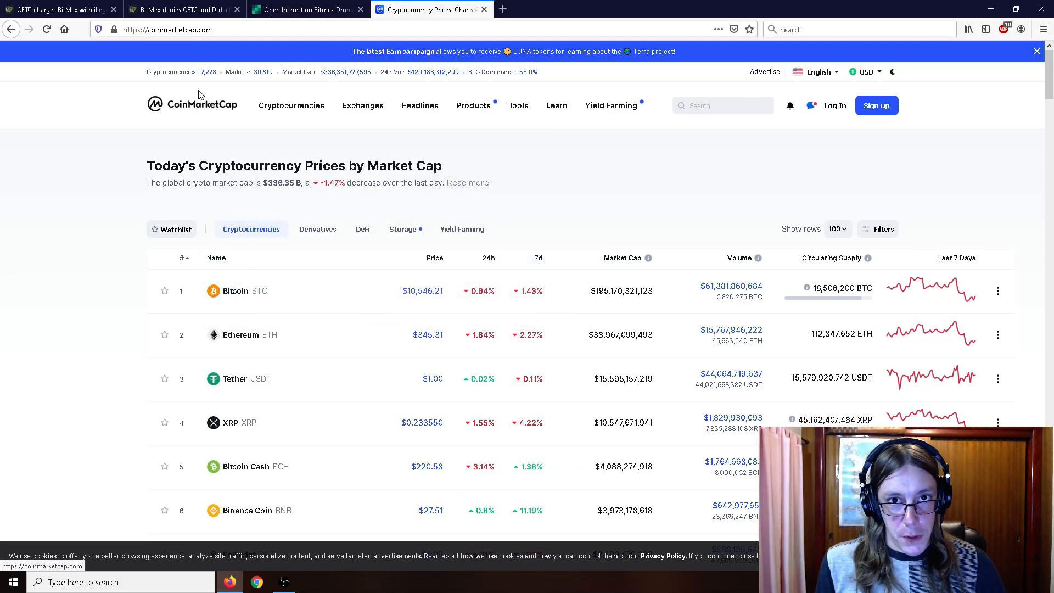
mouse_move(196, 108)
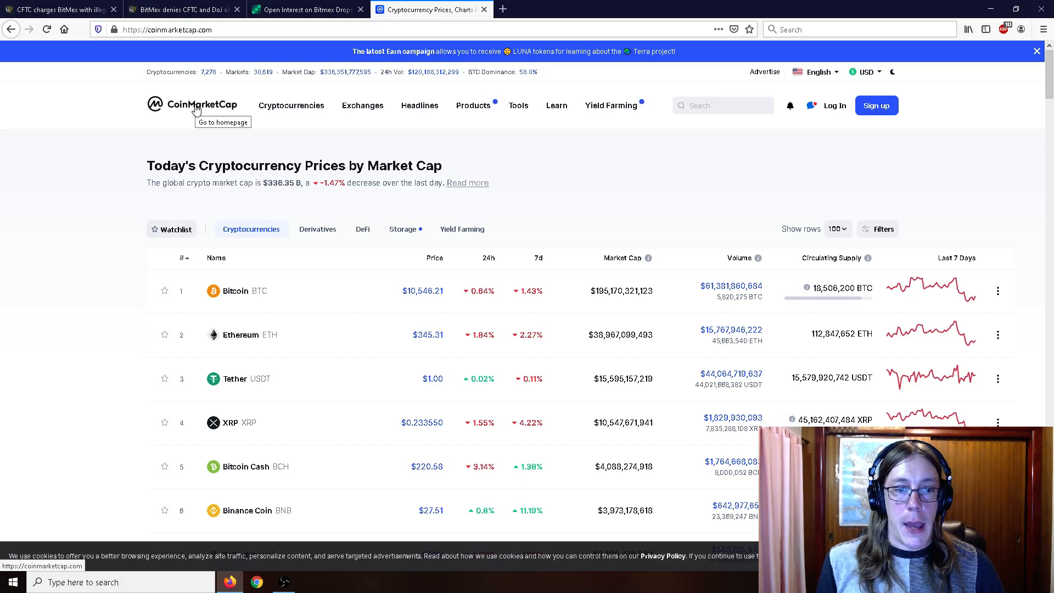
mouse_move(191, 100)
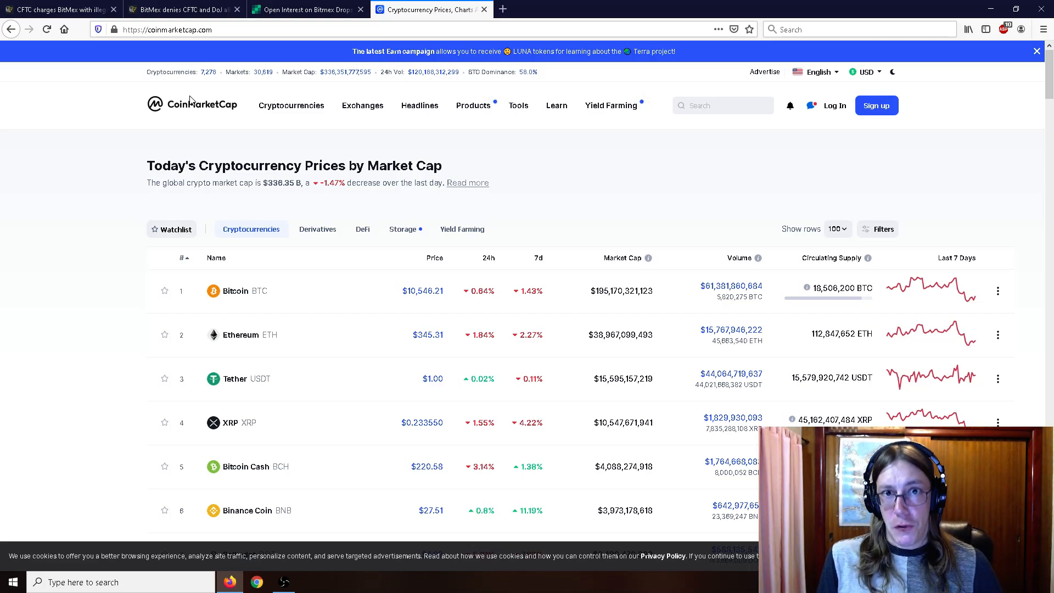
mouse_move(174, 139)
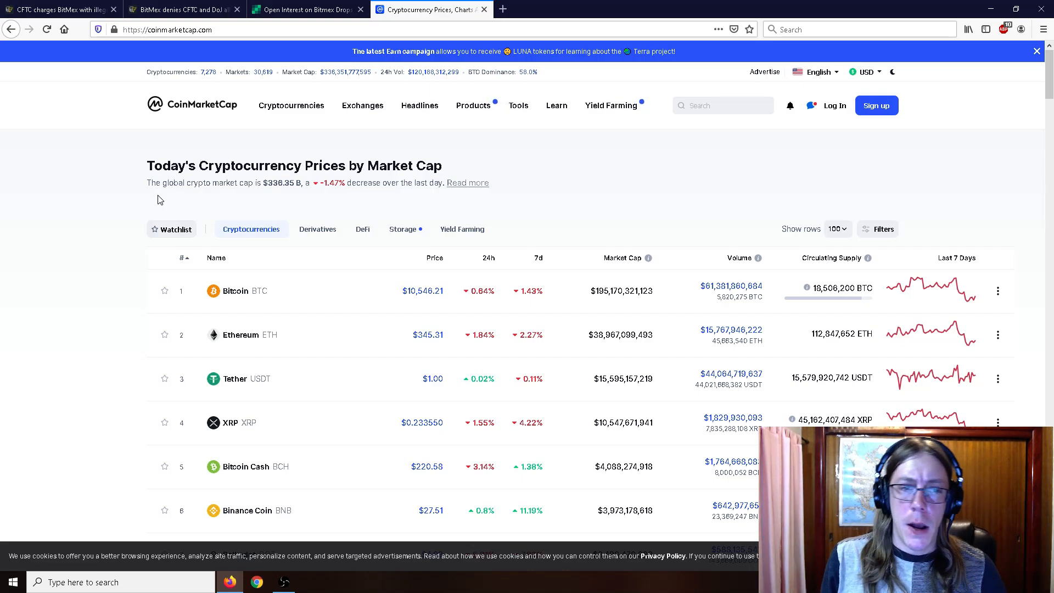
mouse_move(236, 219)
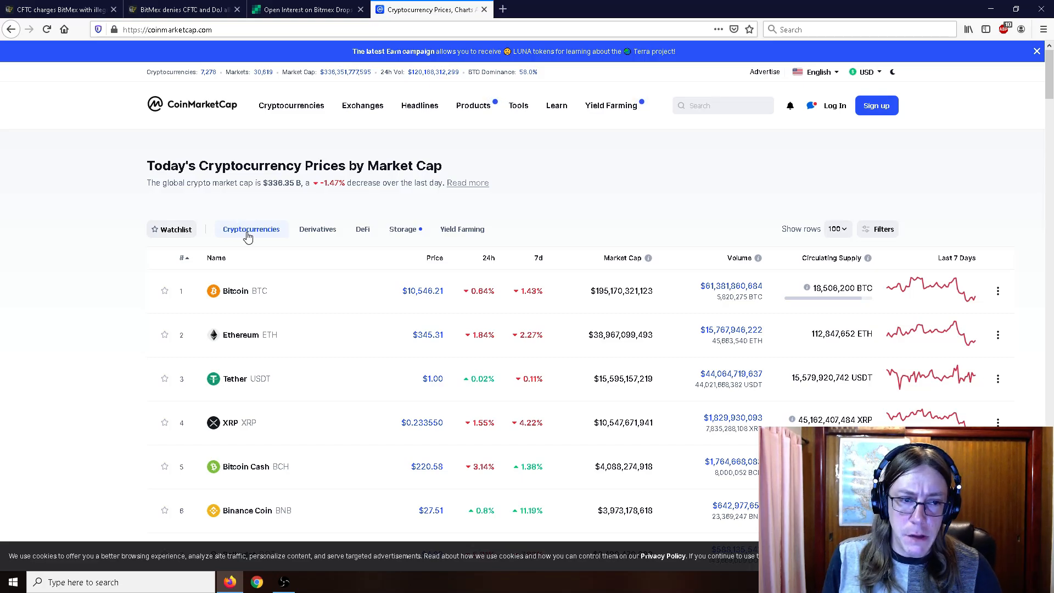
mouse_move(251, 229)
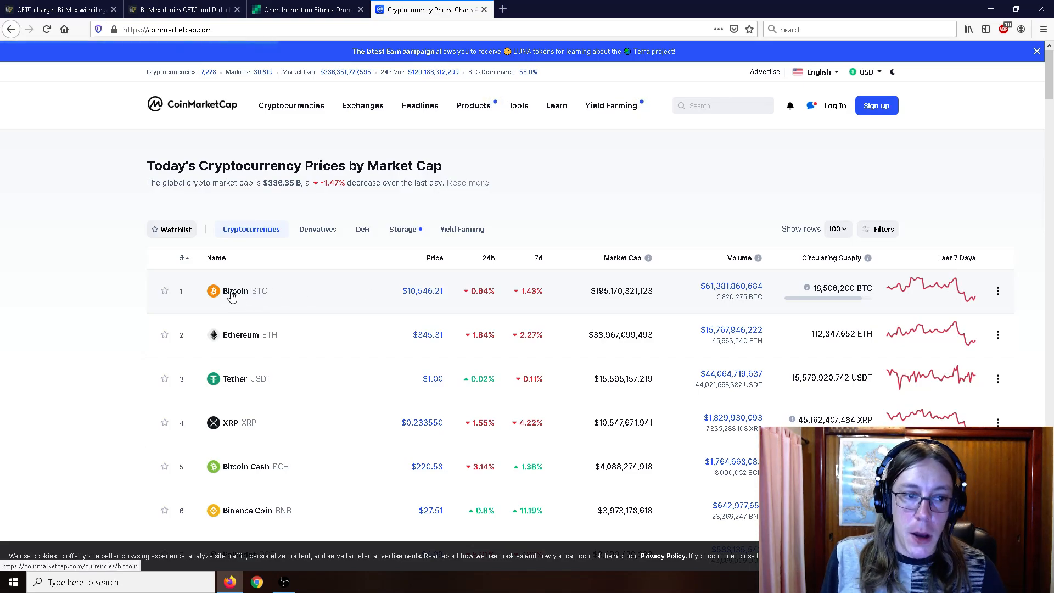
Step: View Bitcoin's detail page at $10,538.60 with its chart limited to the last 7 days
left_click(236, 290)
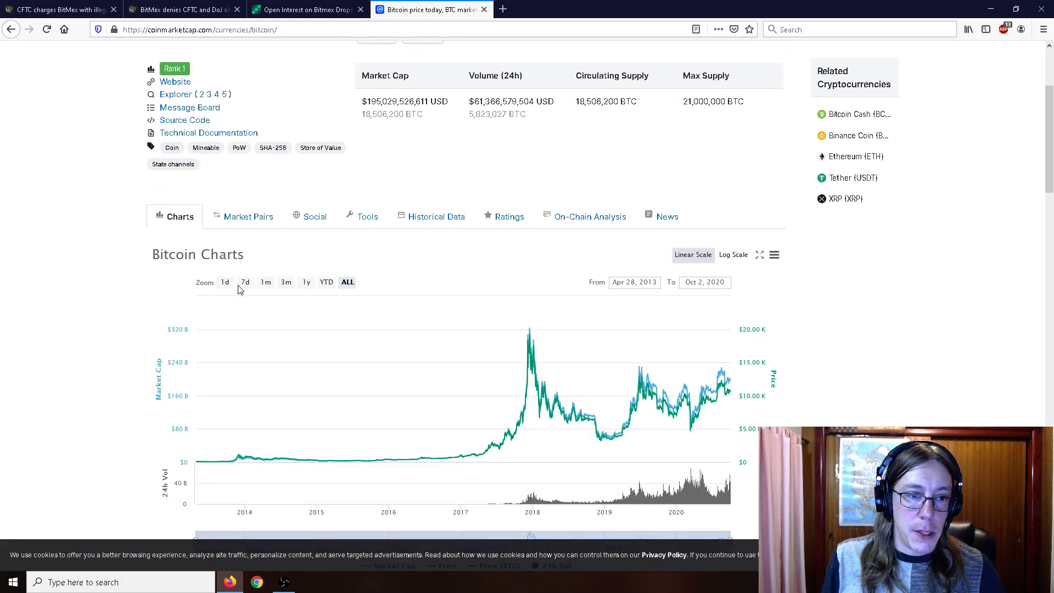
left_click(245, 282)
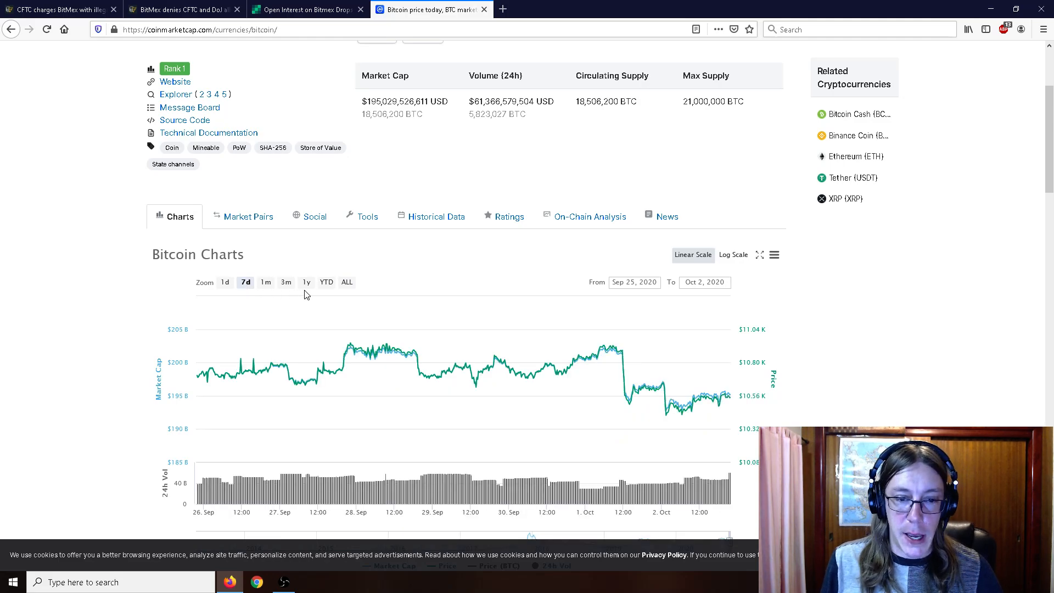
mouse_move(613, 353)
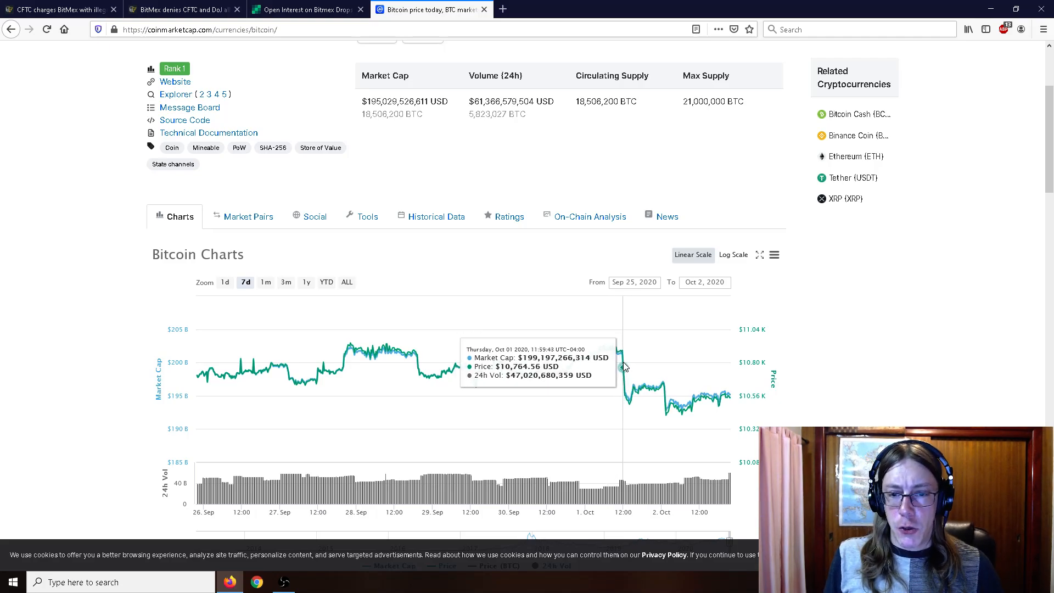
mouse_move(622, 378)
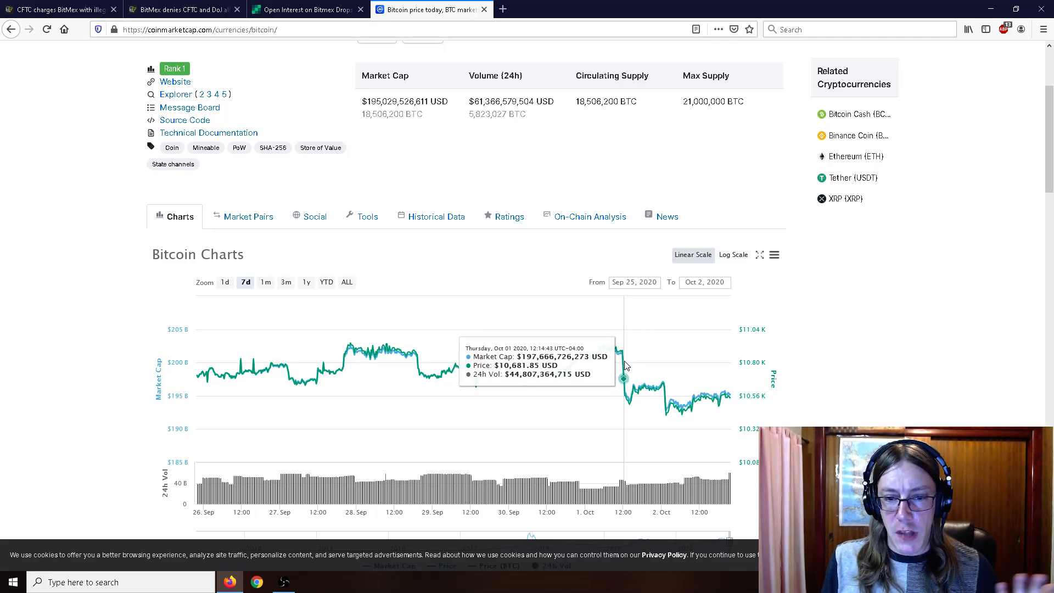
mouse_move(622, 351)
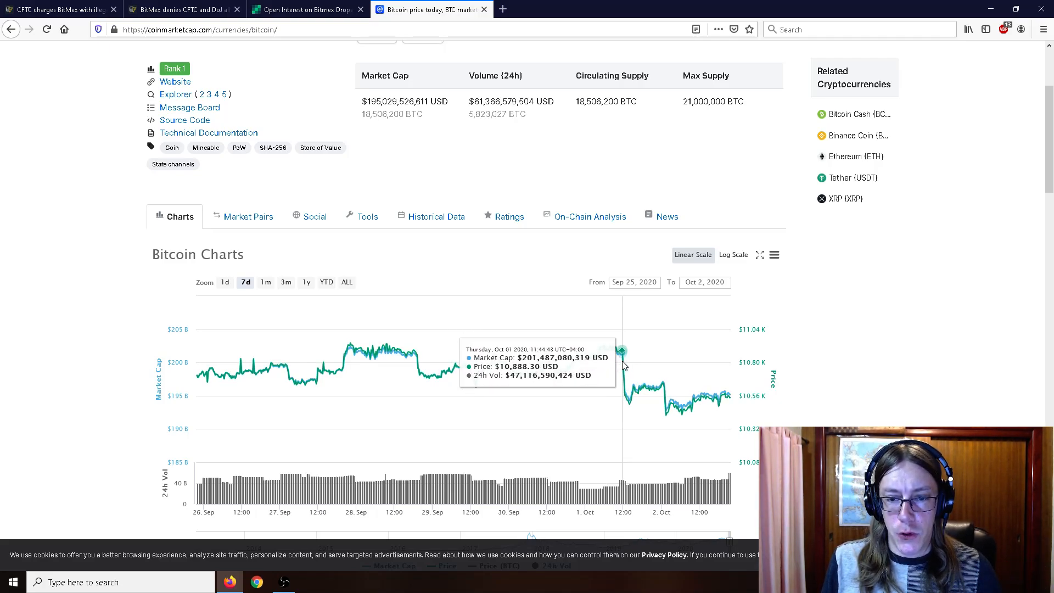
mouse_move(627, 366)
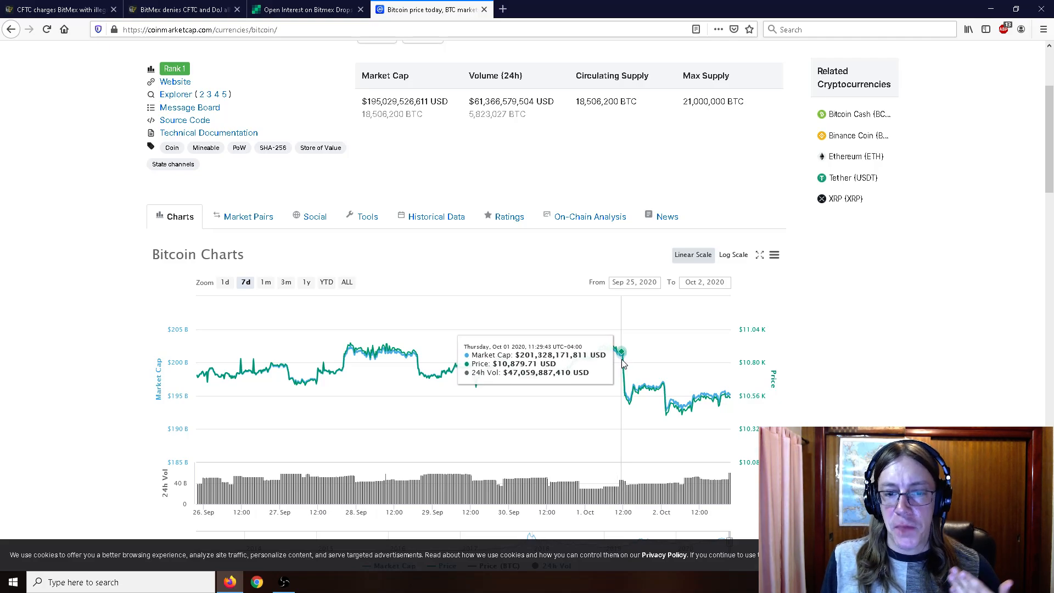
mouse_move(629, 371)
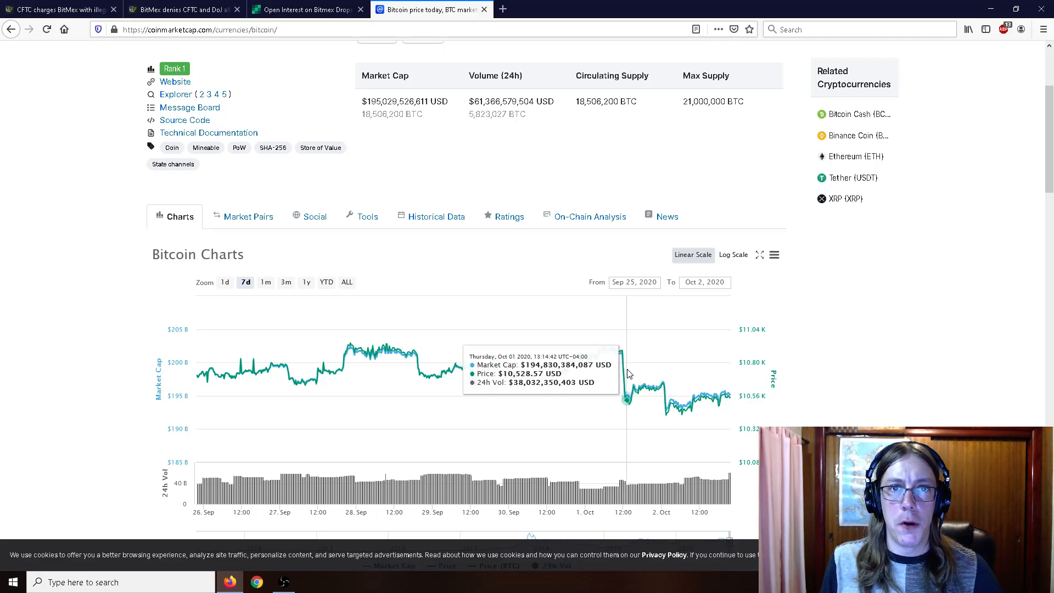
mouse_move(661, 383)
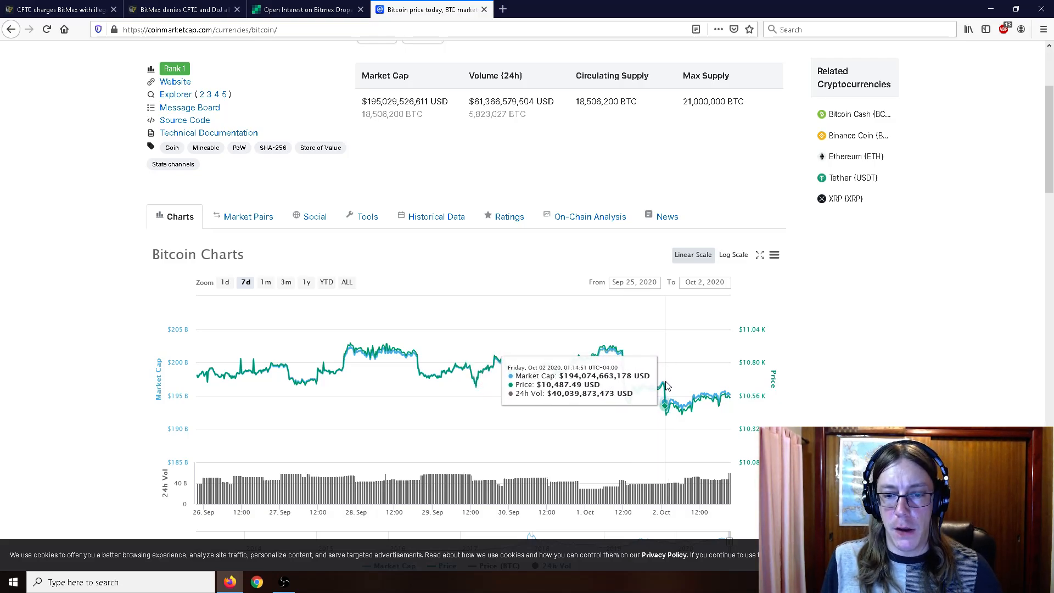
mouse_move(637, 392)
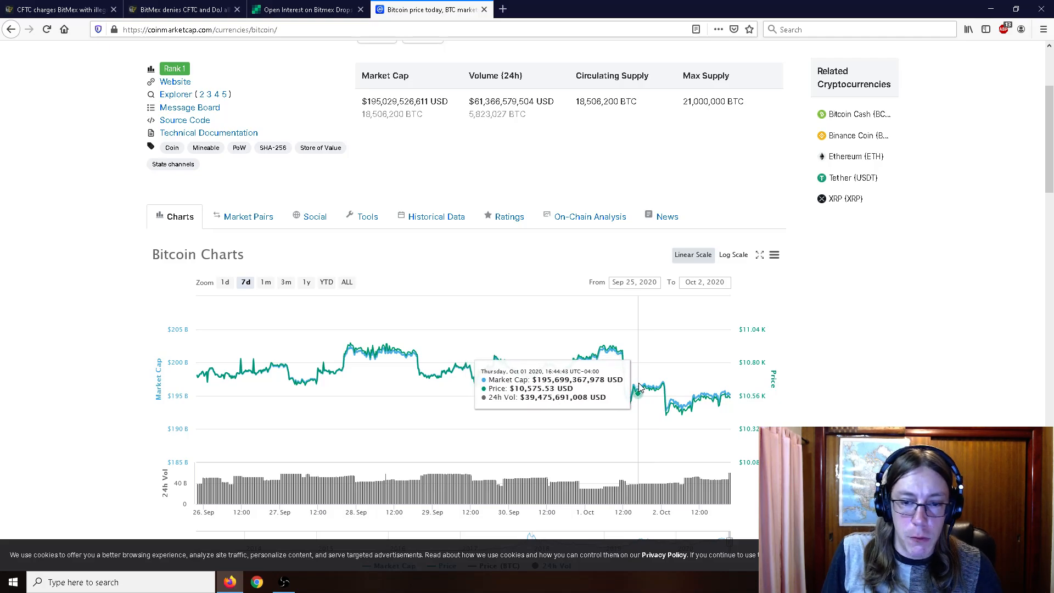
mouse_move(644, 383)
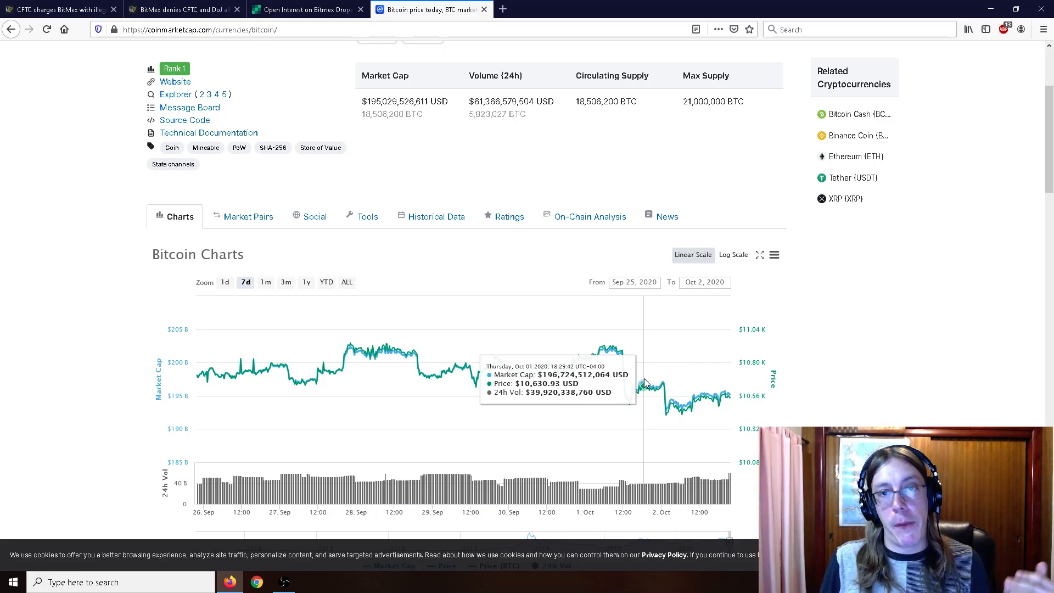
mouse_move(627, 335)
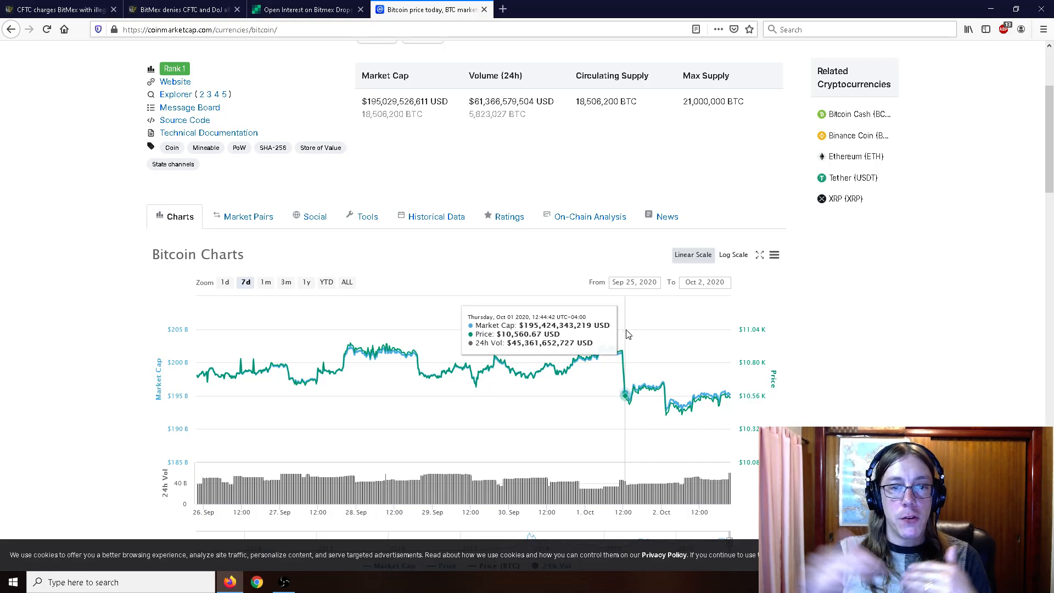
mouse_move(624, 334)
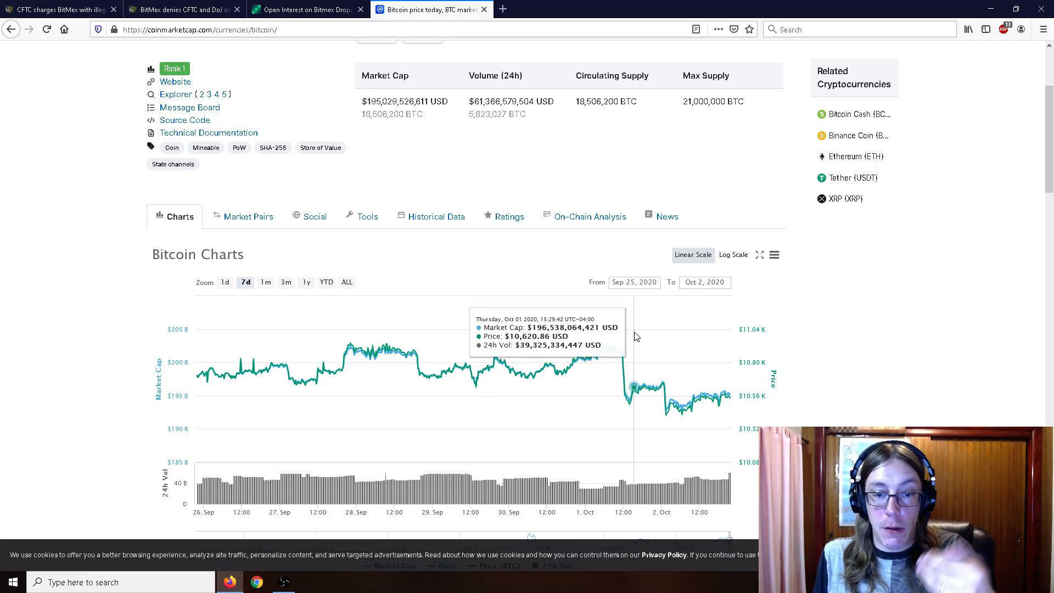
mouse_move(620, 350)
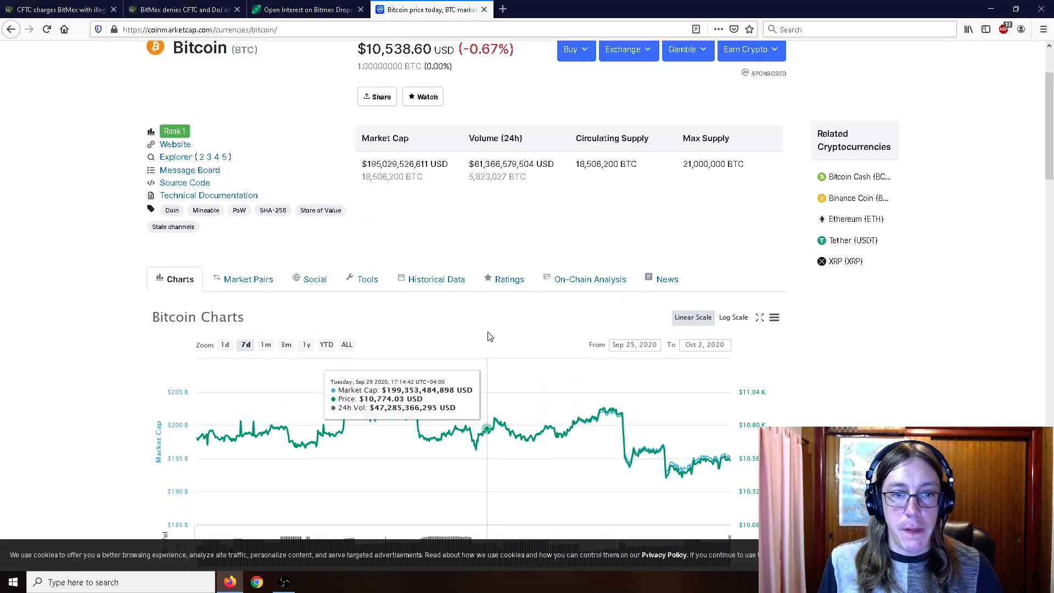
scroll("up", 3)
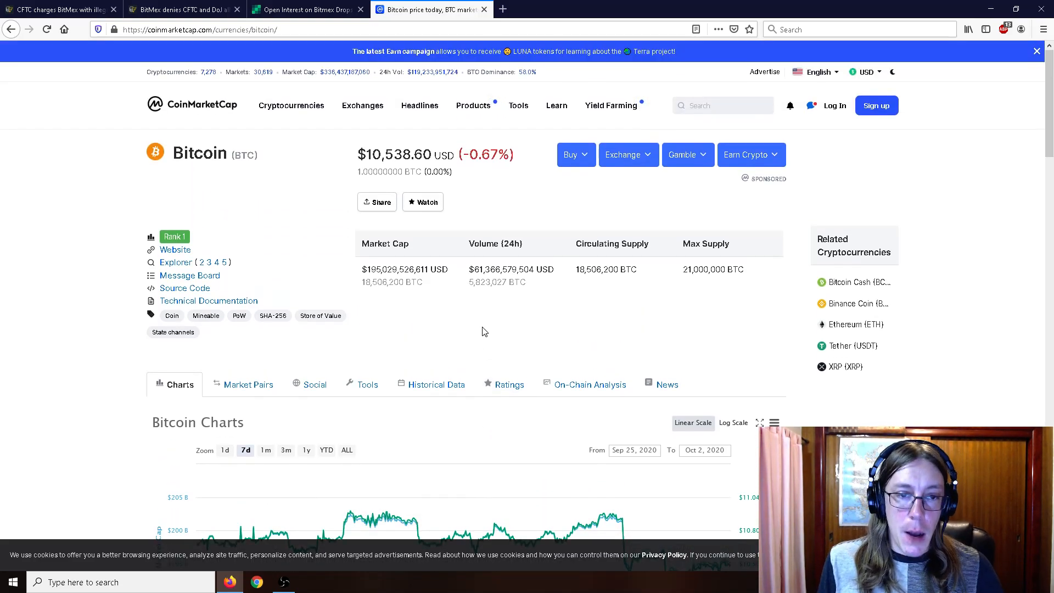